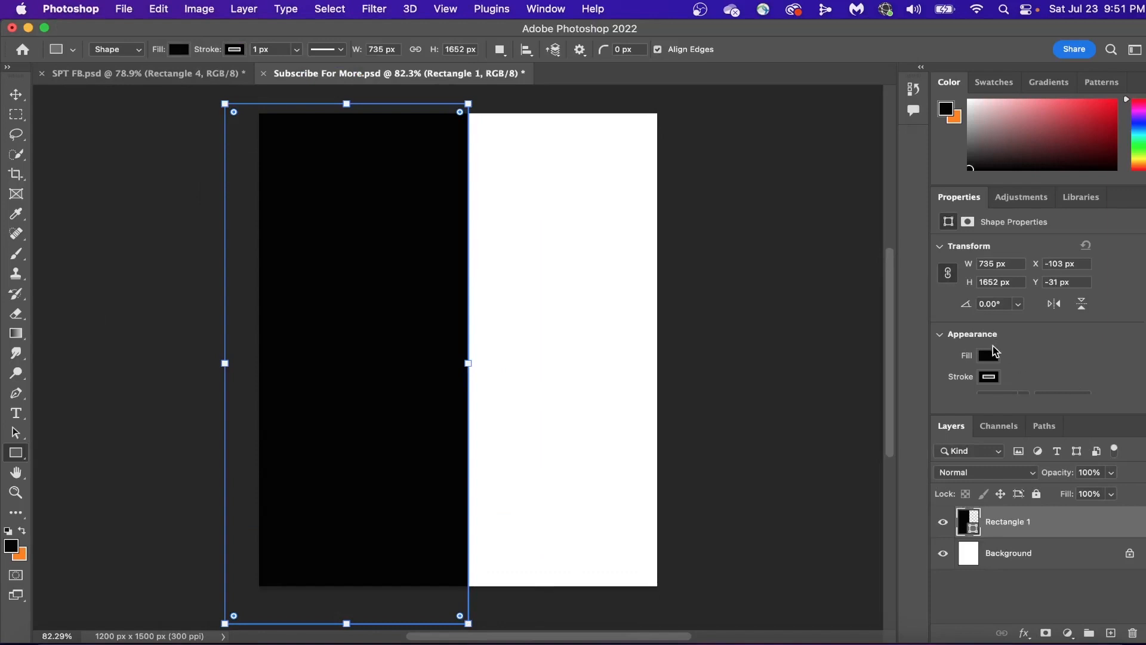
Step: Fill Rectangle 1 with bright red #da020e for the left half
left_click(989, 356)
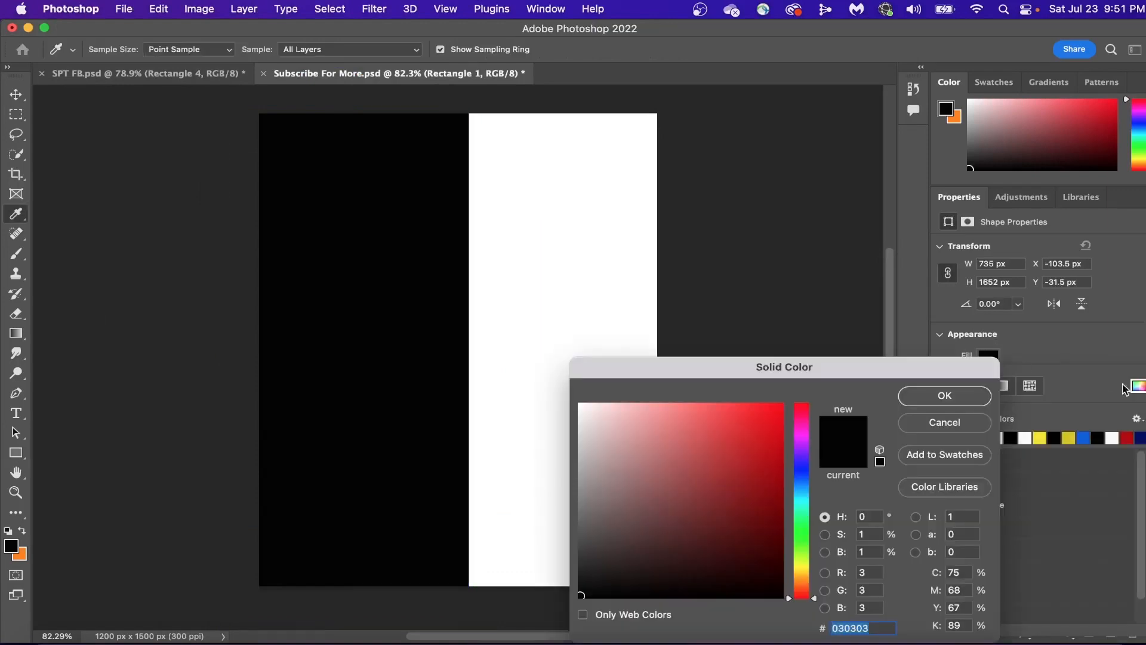
left_click(781, 431)
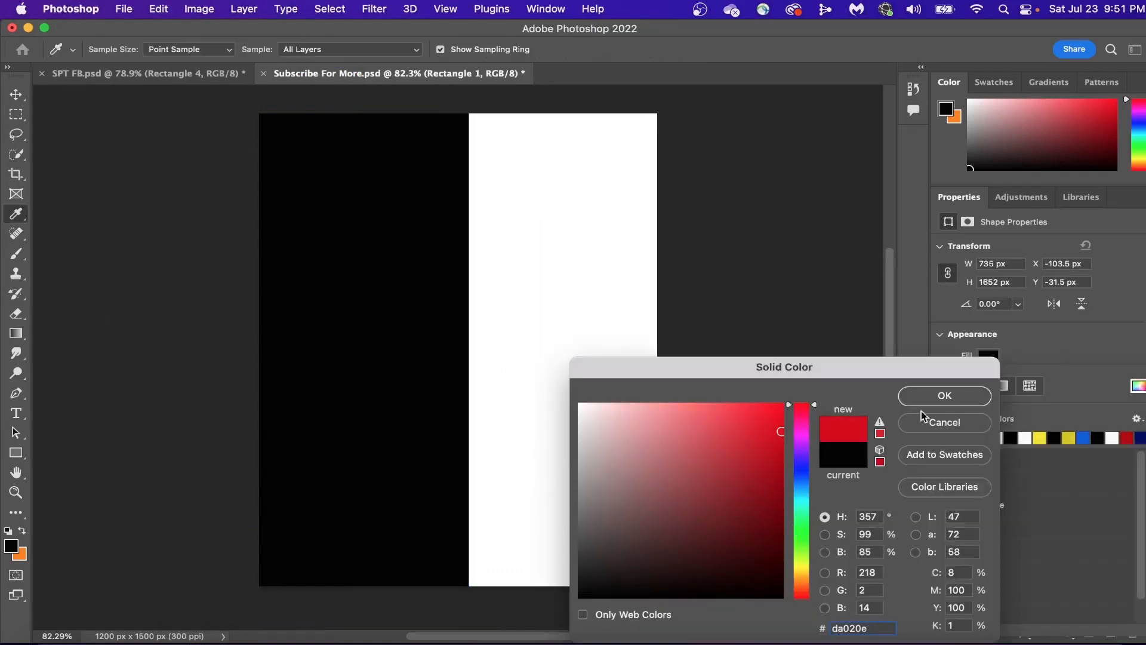
left_click(945, 395)
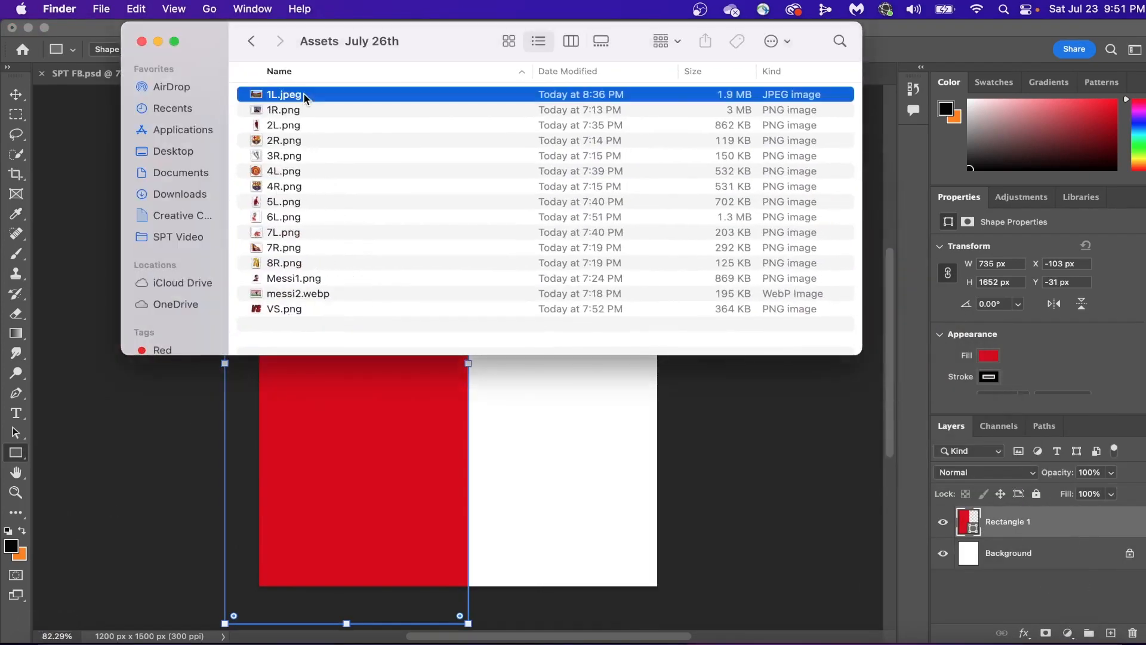
Step: Place stadium photo 1L.jpeg over the red half, blended in Pin Light and cropped
double_click(284, 95)
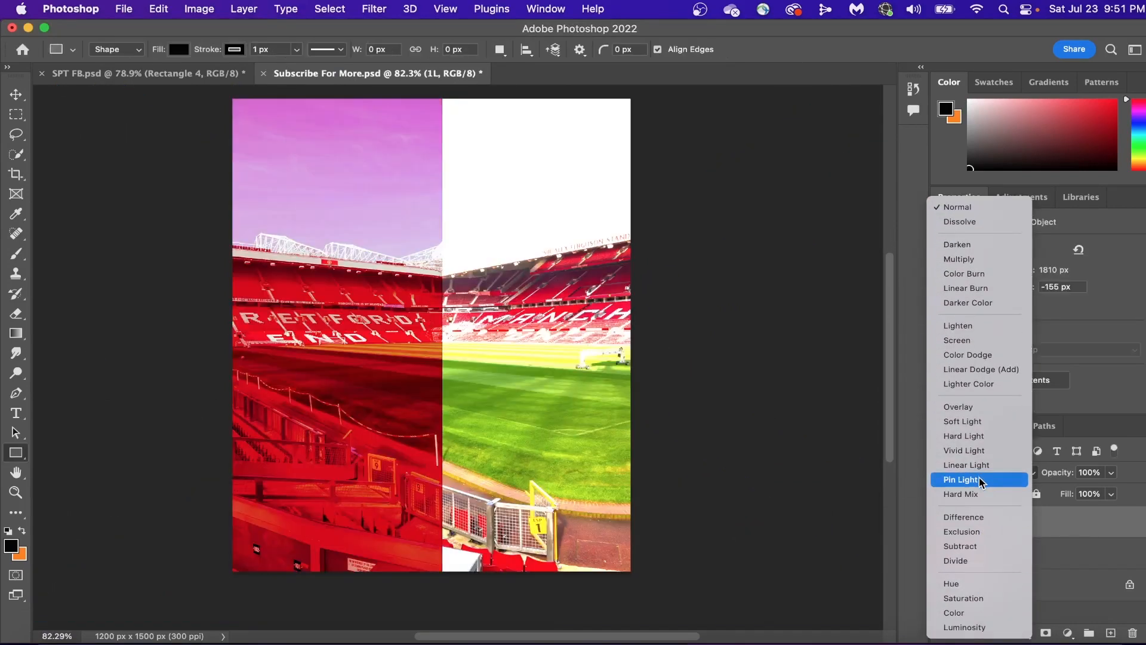
left_click(965, 480)
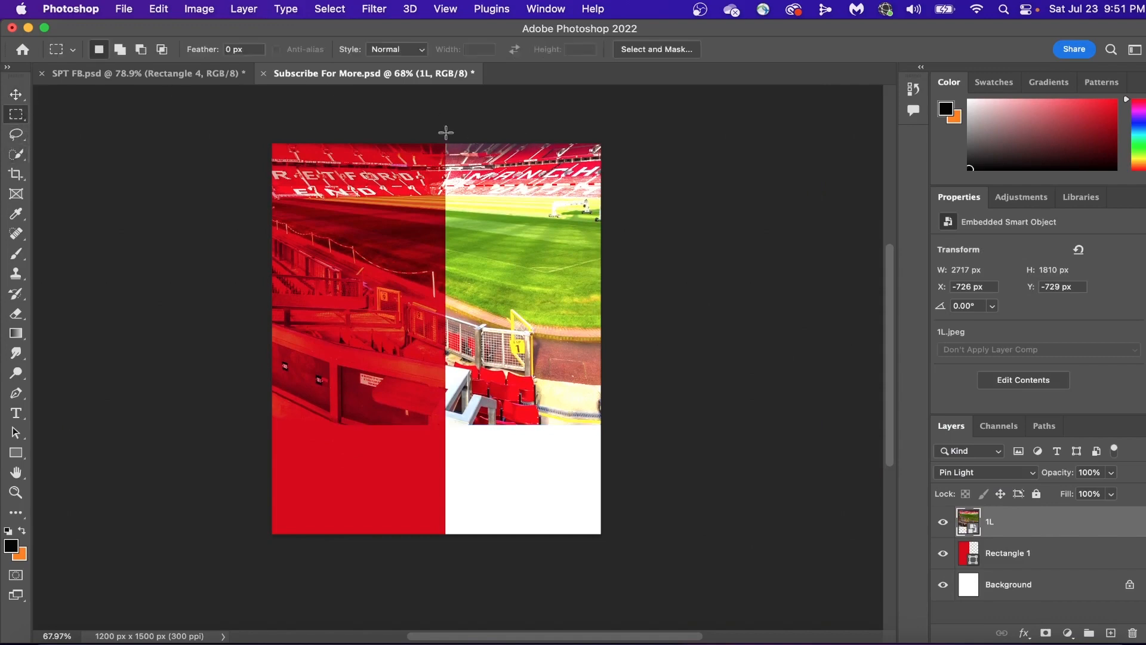
left_click(1023, 521)
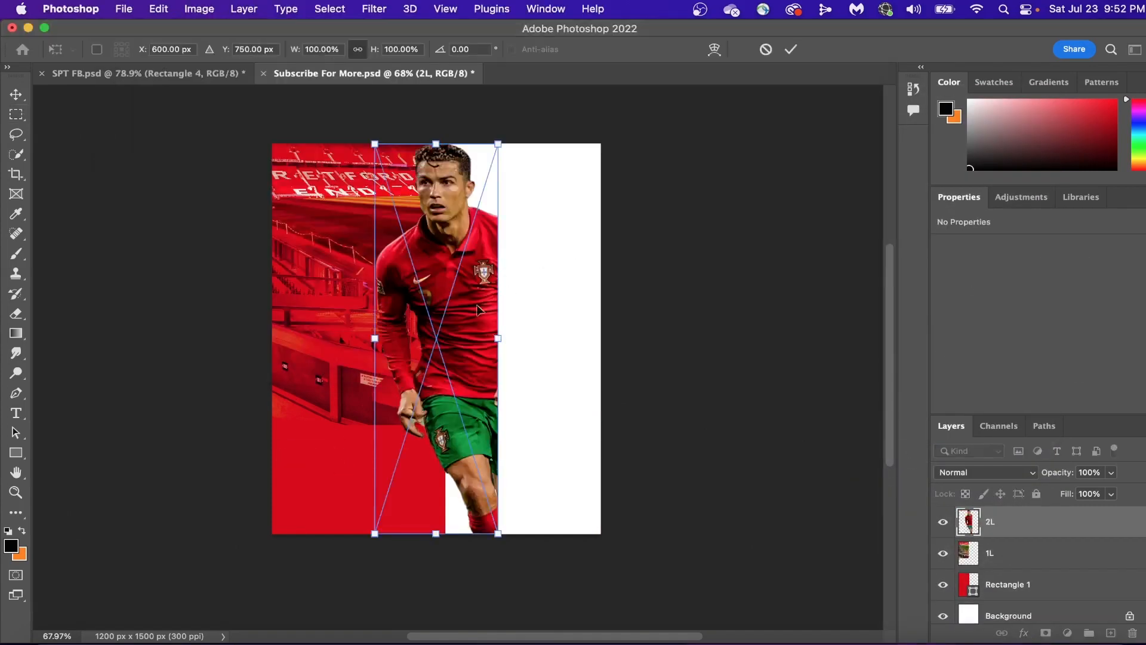
Step: Commit the 2L player cutout and blend it with Color Burn
left_click(987, 473)
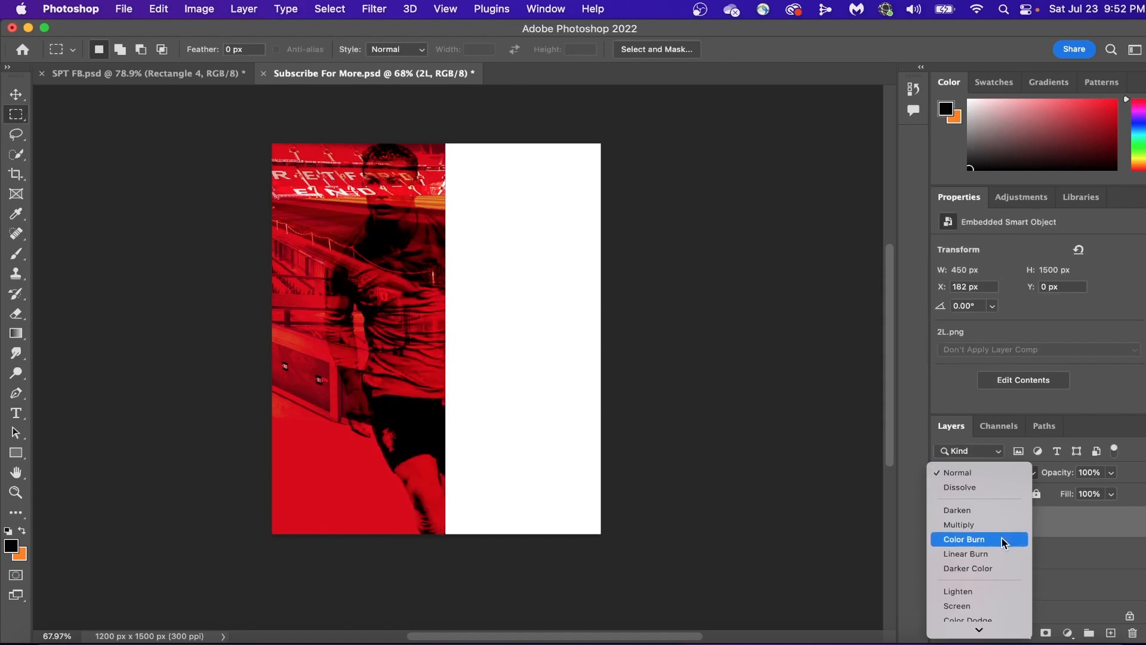
left_click(965, 539)
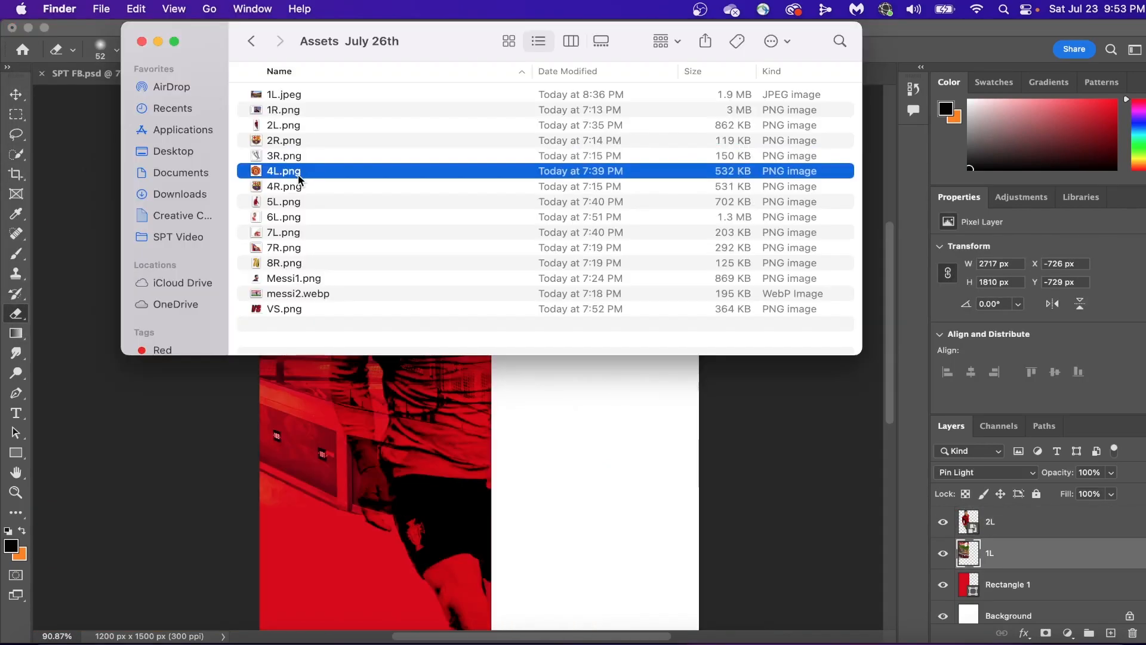
Step: Place the 4L Manchester United crest with a size-27 drop shadow
double_click(283, 171)
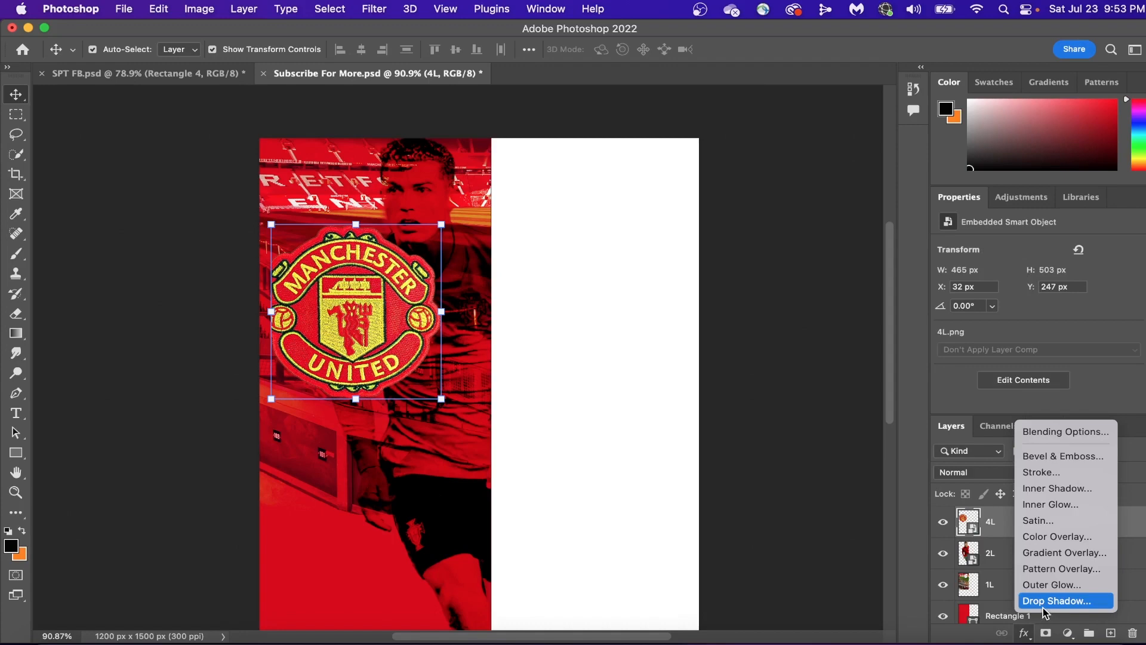
left_click(1059, 601)
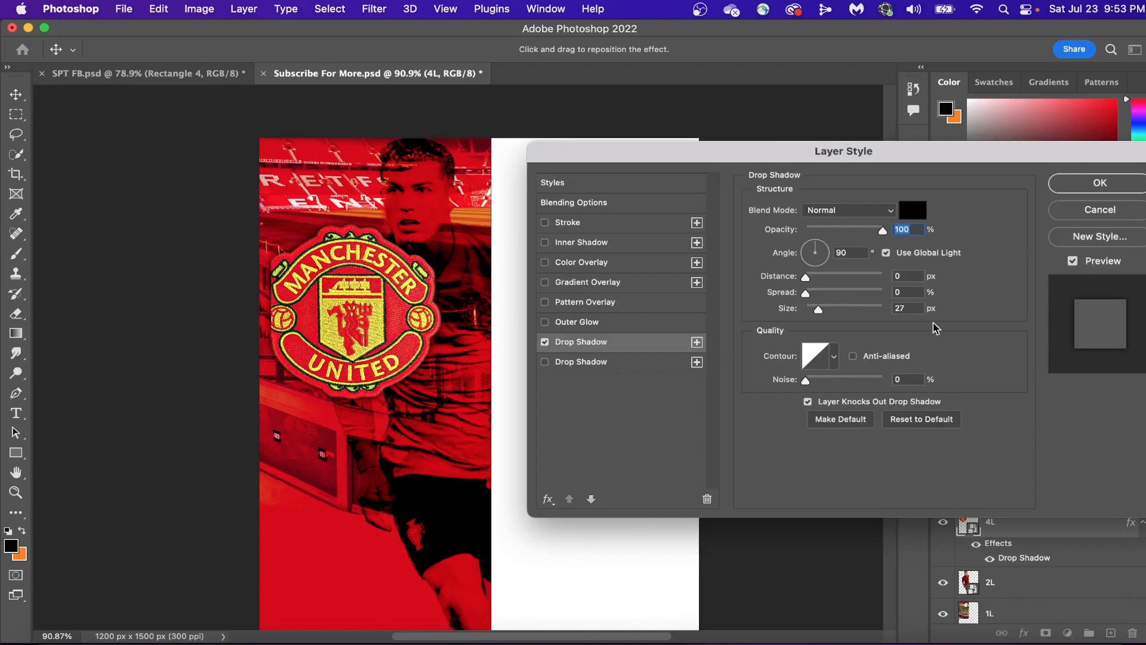
mouse_move(901, 442)
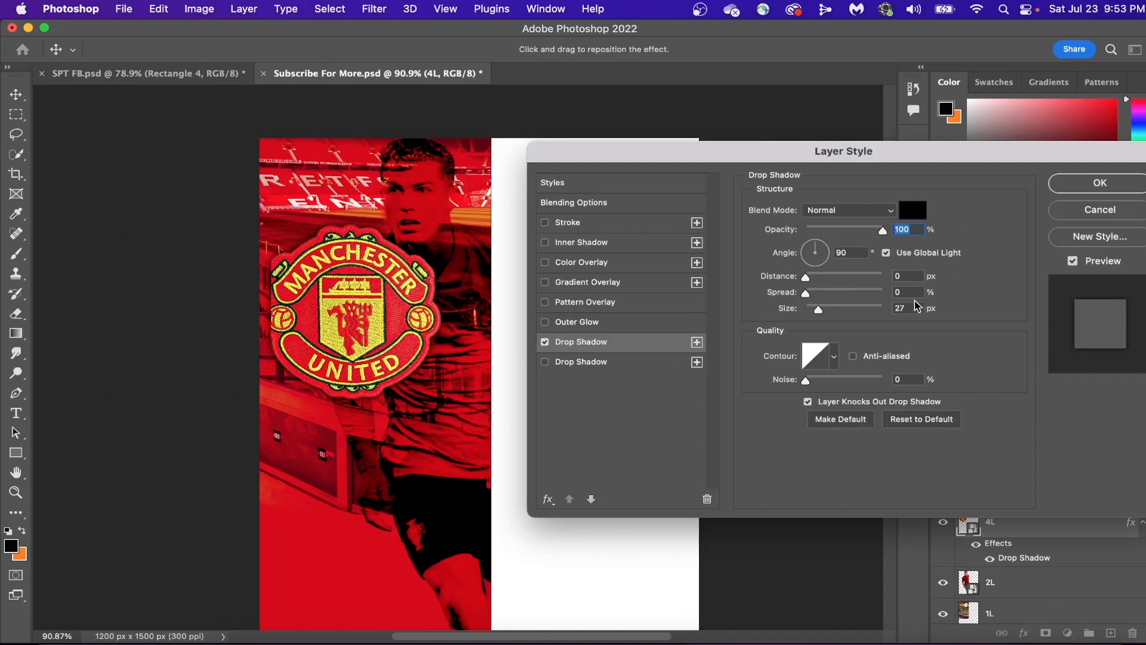
mouse_move(1137, 204)
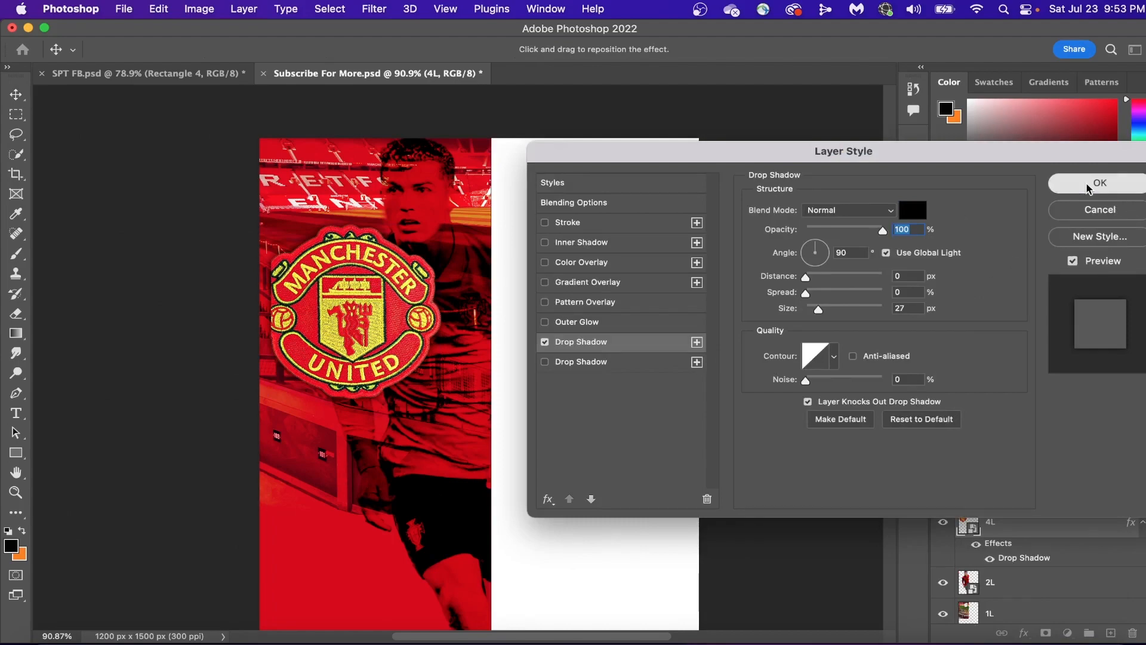
left_click(1099, 183)
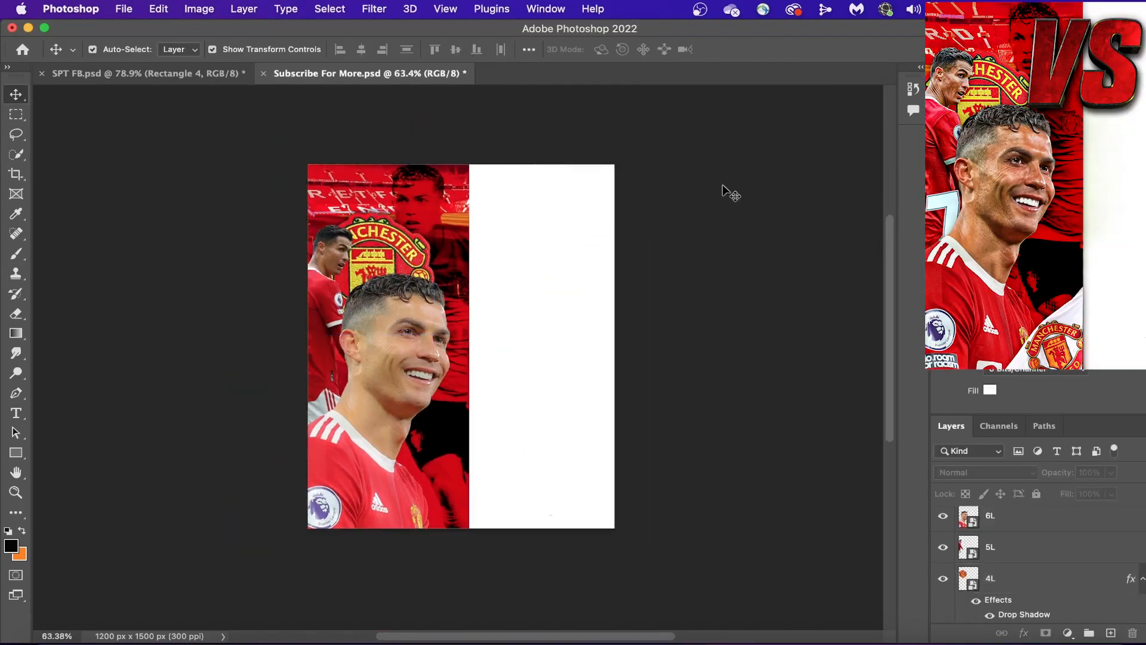
Step: Apply Unsharp Mask (Amount 95, Radius 6.9, Threshold 25) to the smiling close-up
left_click(373, 8)
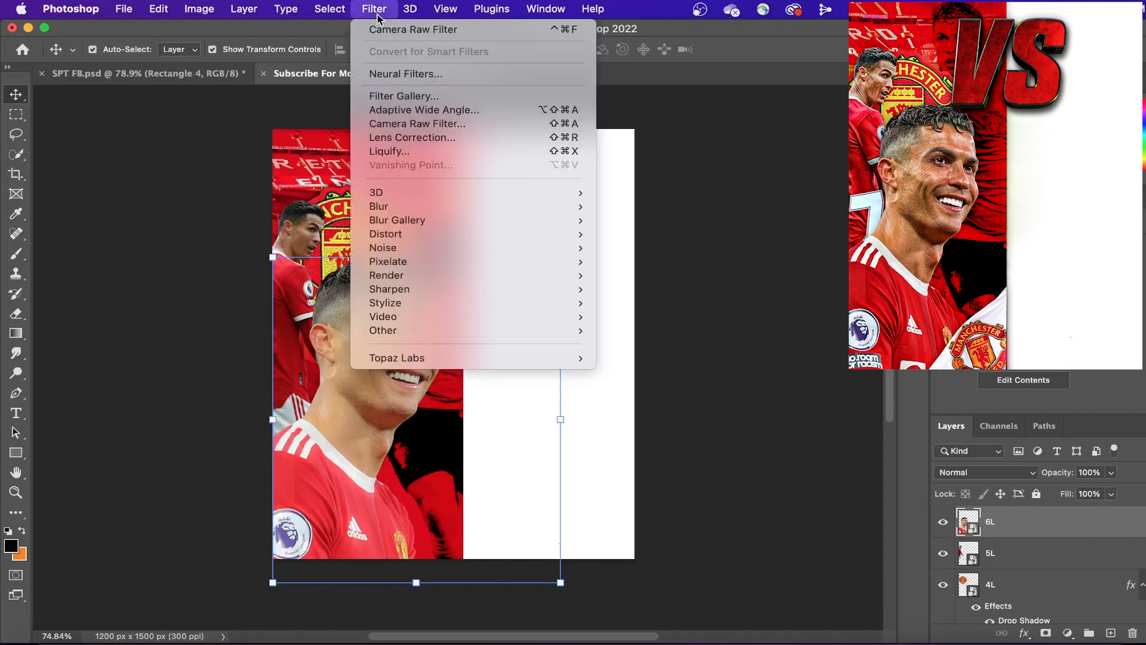
mouse_move(390, 289)
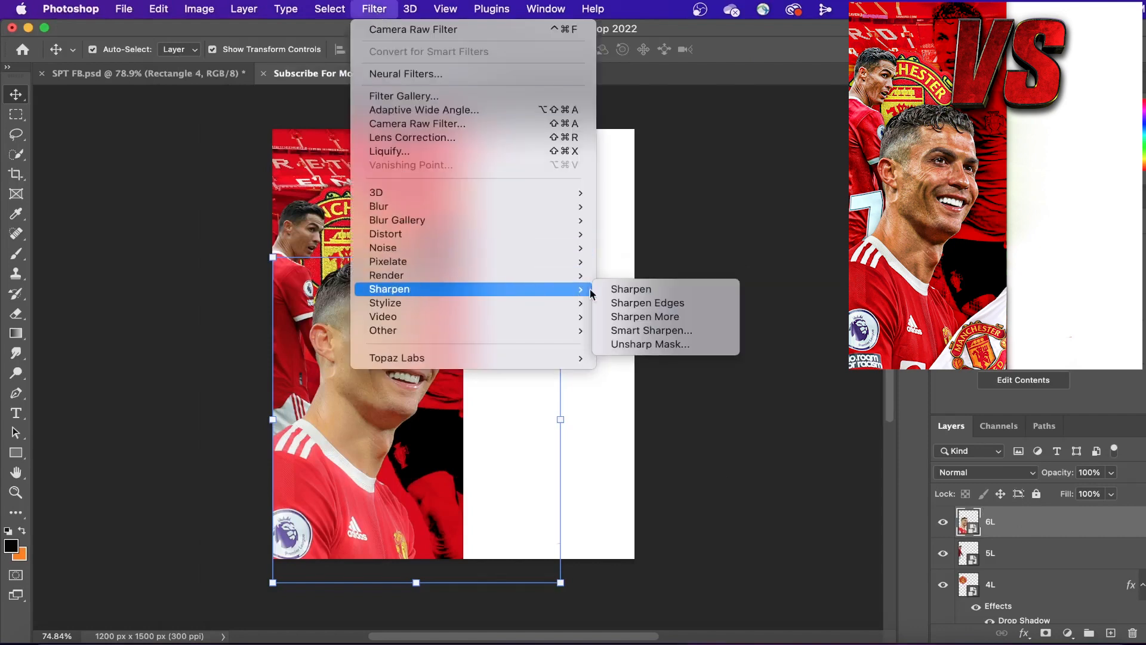
left_click(650, 344)
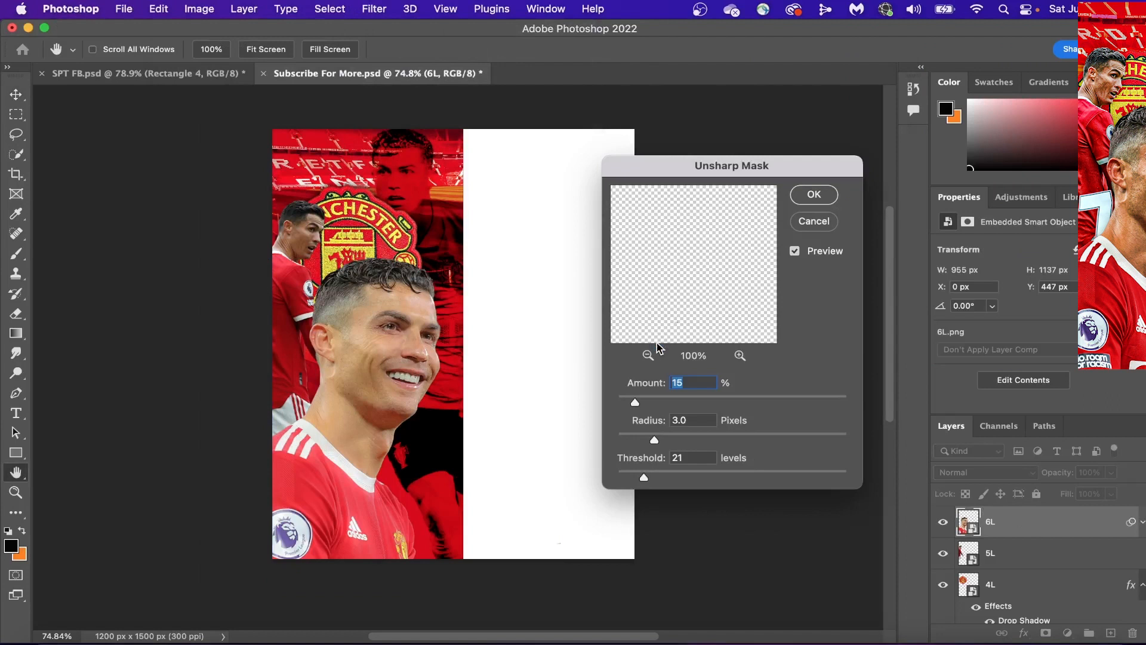
left_click_drag(634, 403, 736, 403)
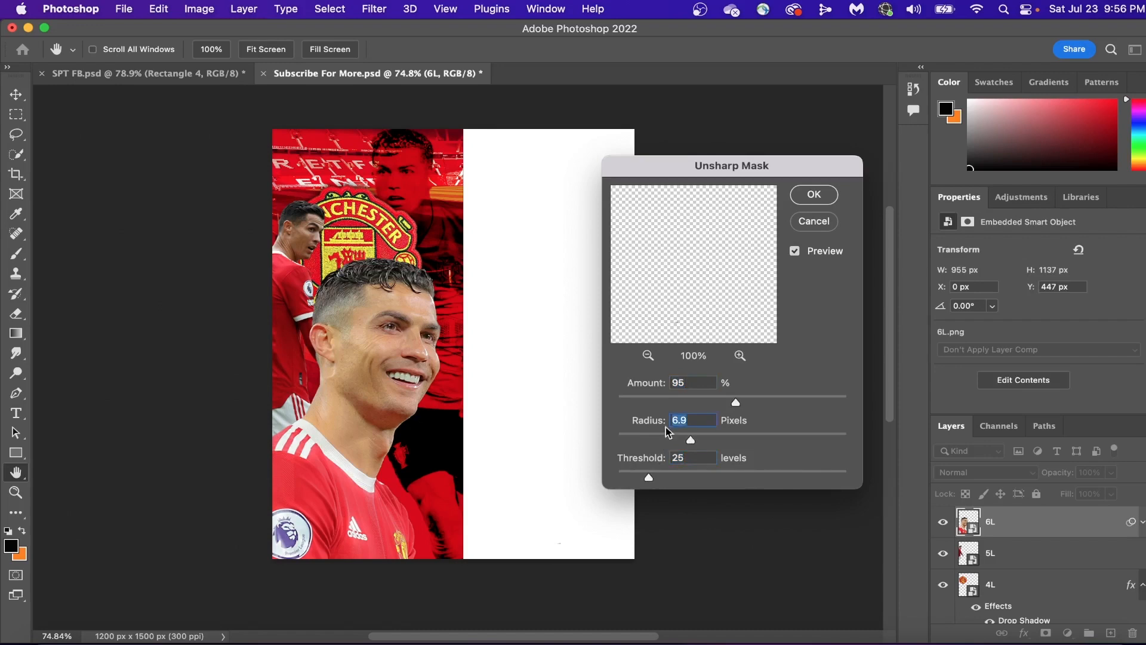
left_click(812, 194)
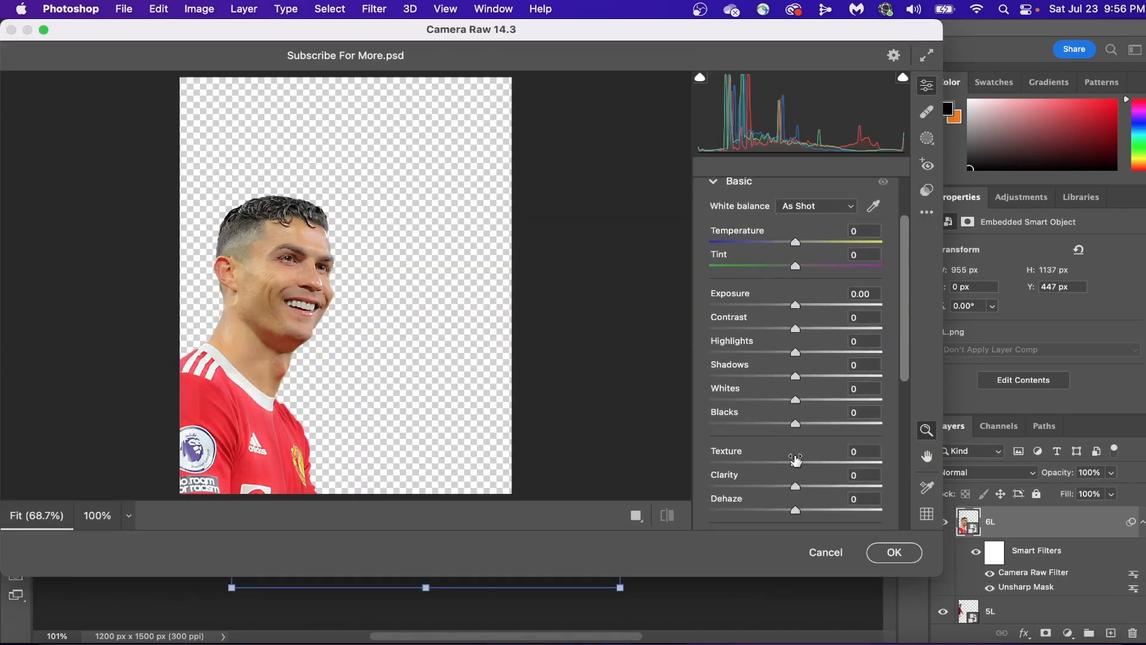
Step: Grade a player cutout in Camera Raw: clarity, contrast, blacks, vibrance, highlights and shadows
left_click_drag(796, 485, 837, 485)
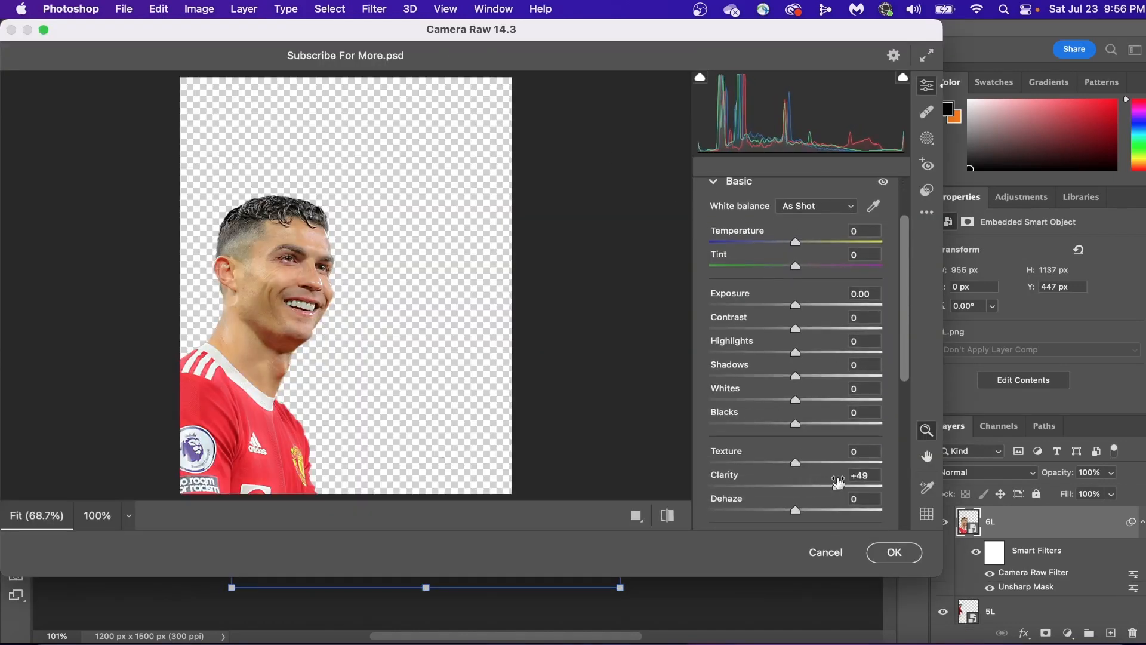
left_click_drag(796, 329, 819, 329)
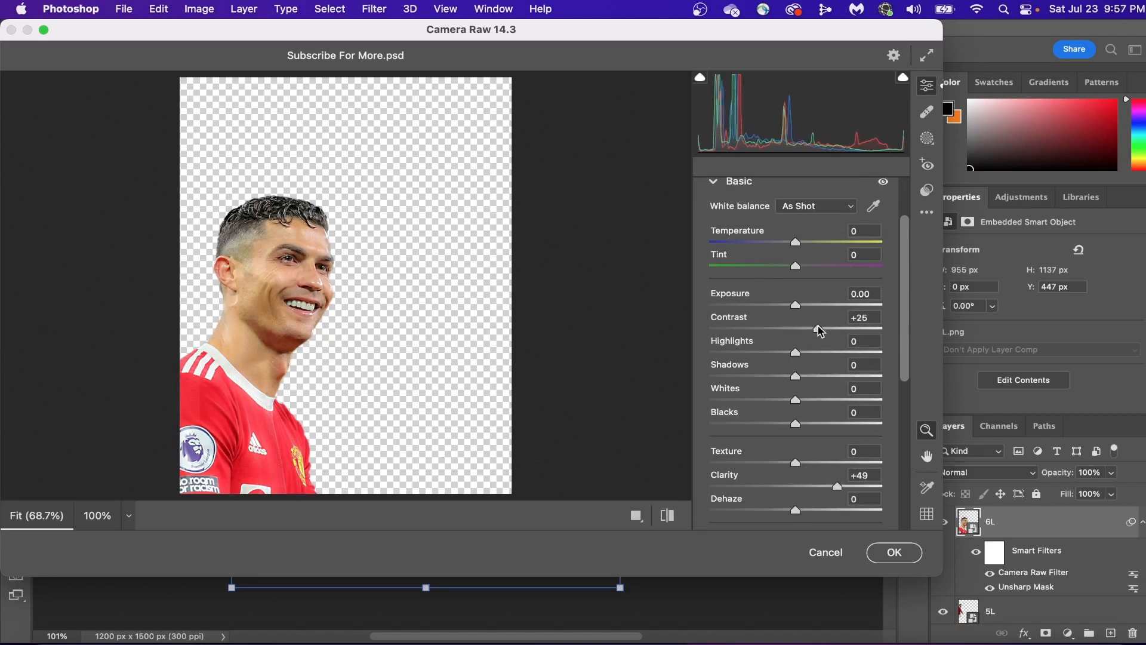
left_click_drag(795, 424, 777, 424)
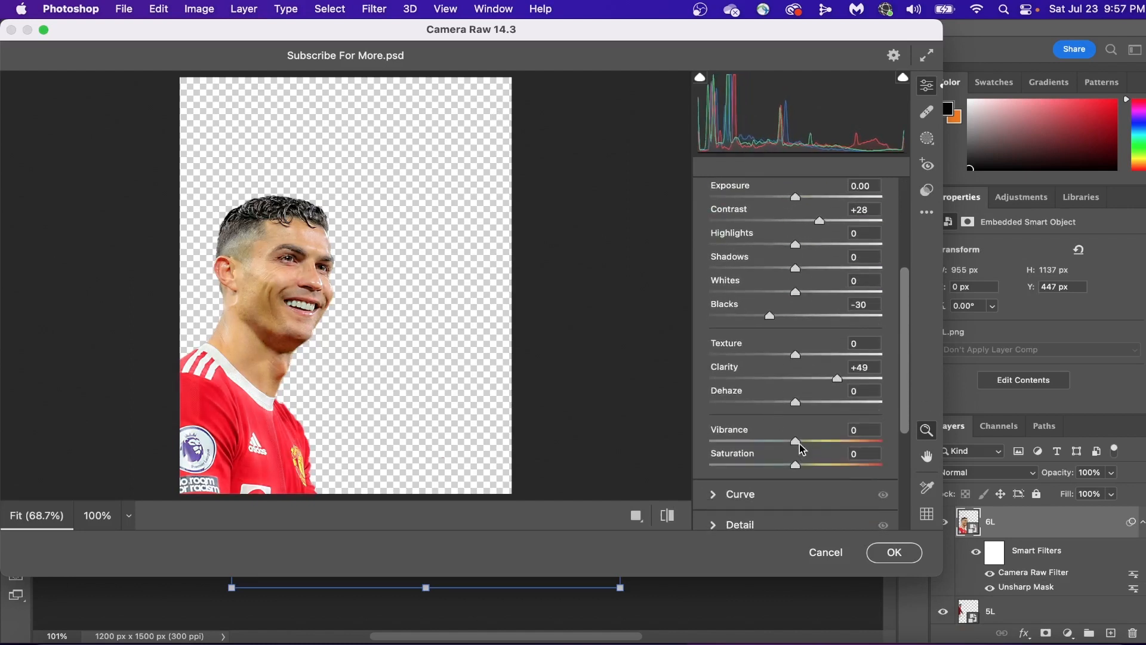
left_click_drag(795, 441, 842, 440)
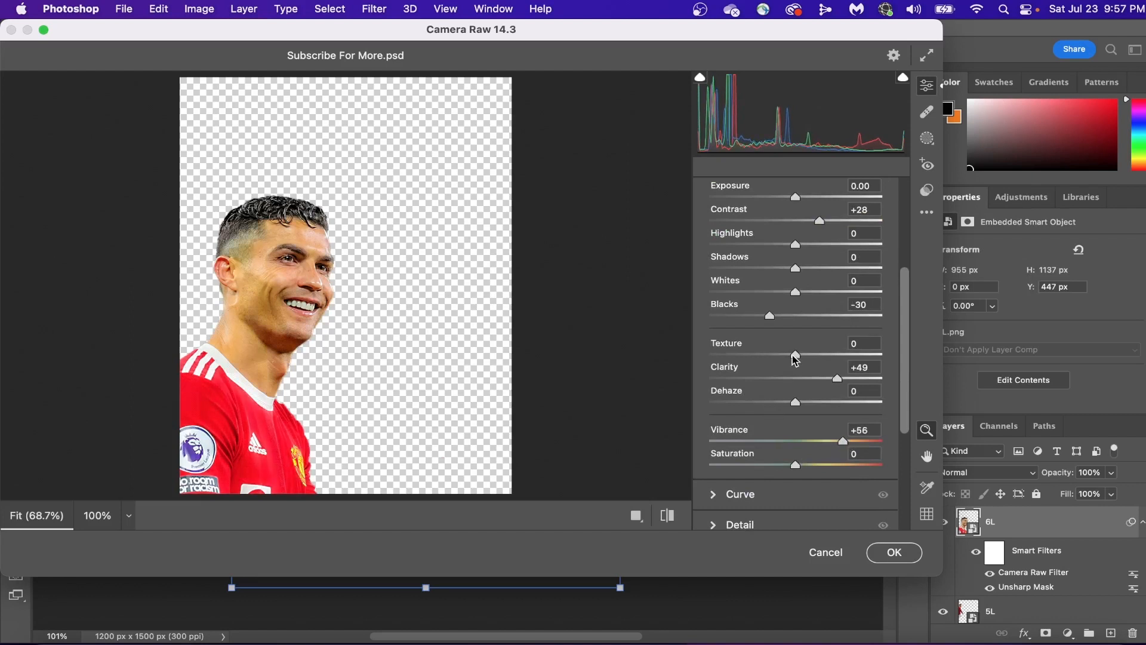
left_click_drag(795, 243, 773, 244)
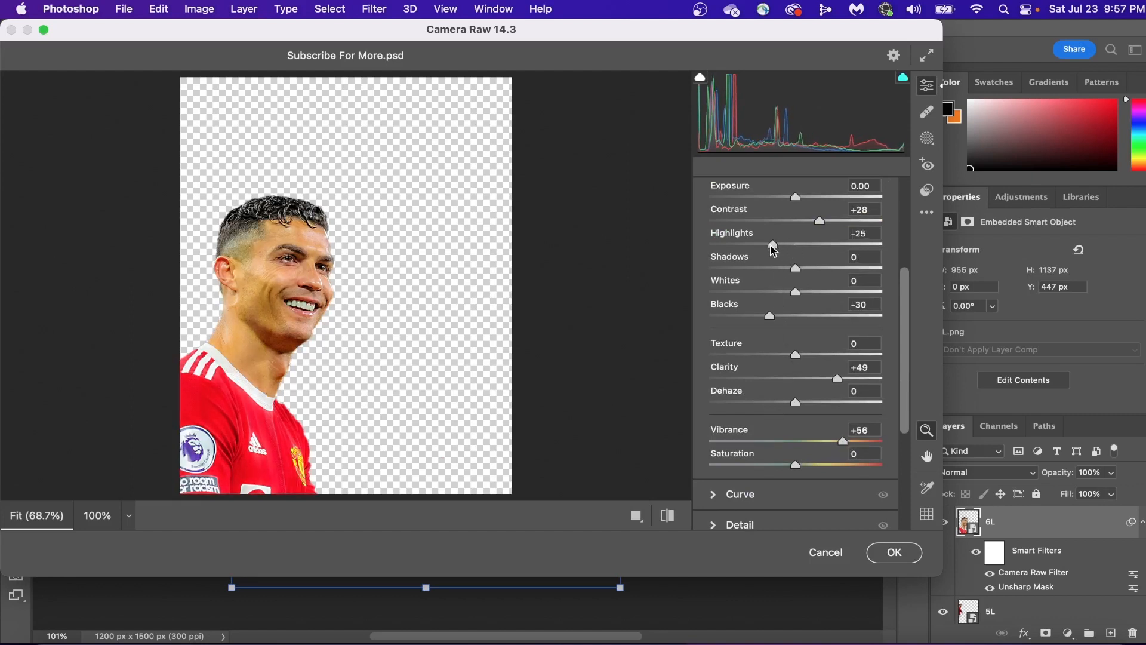
left_click_drag(795, 268, 826, 268)
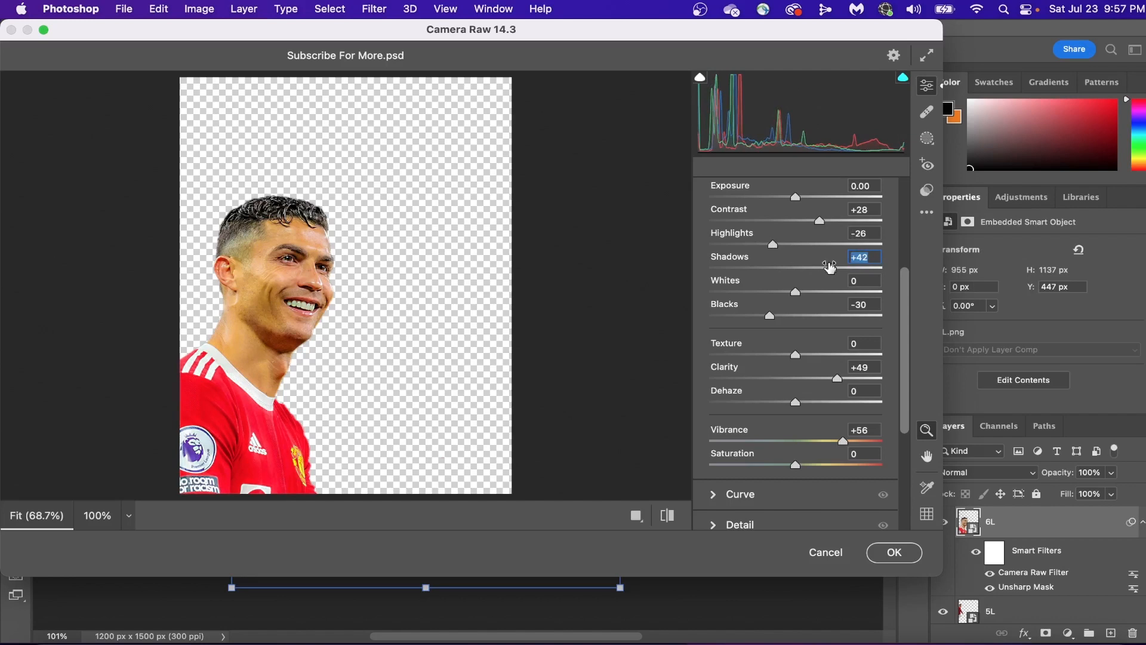
left_click_drag(773, 245, 809, 245)
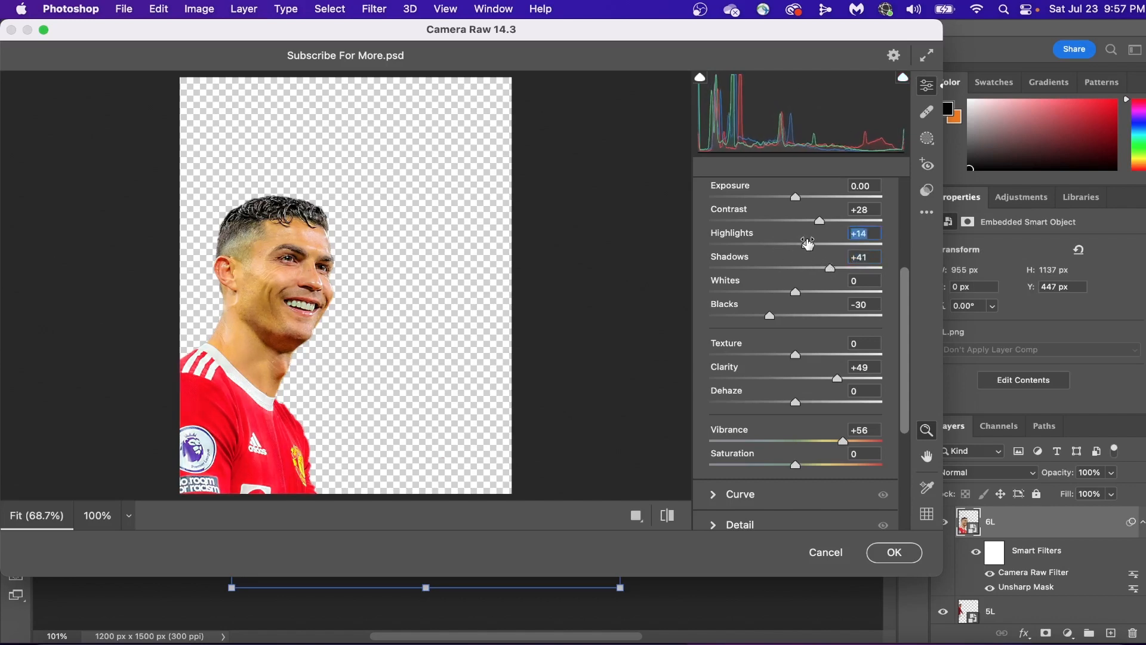
left_click(893, 551)
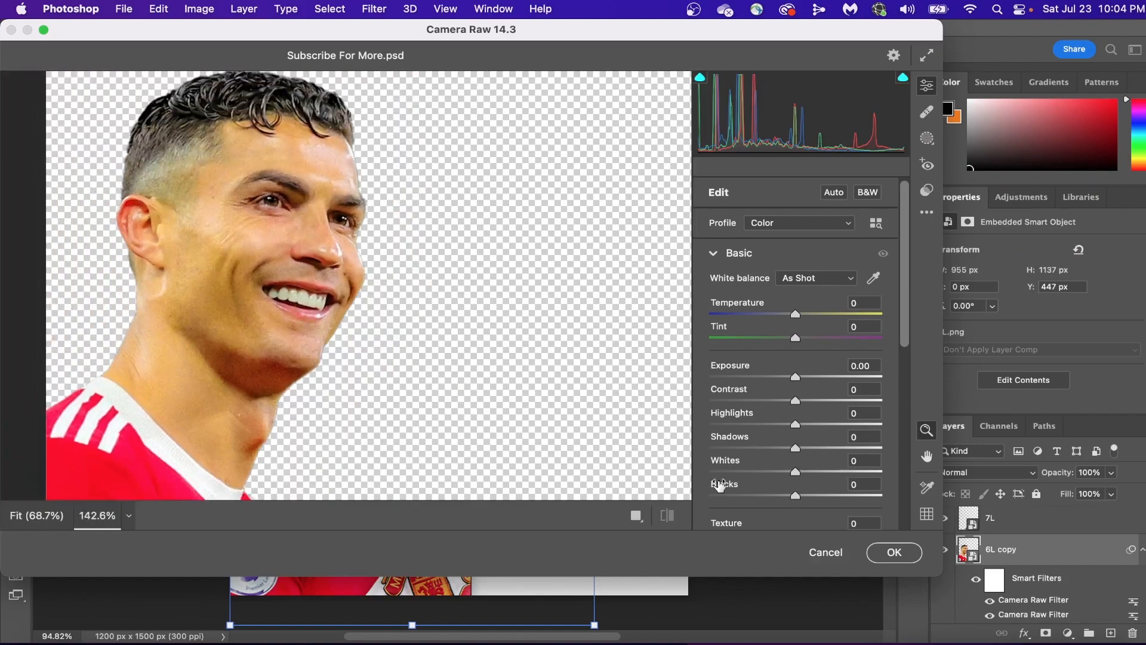
Step: Grade the Ronaldo close-up: blacks -78, clarity +88, texture +57, yellows hue -35
left_click_drag(795, 496, 728, 496)
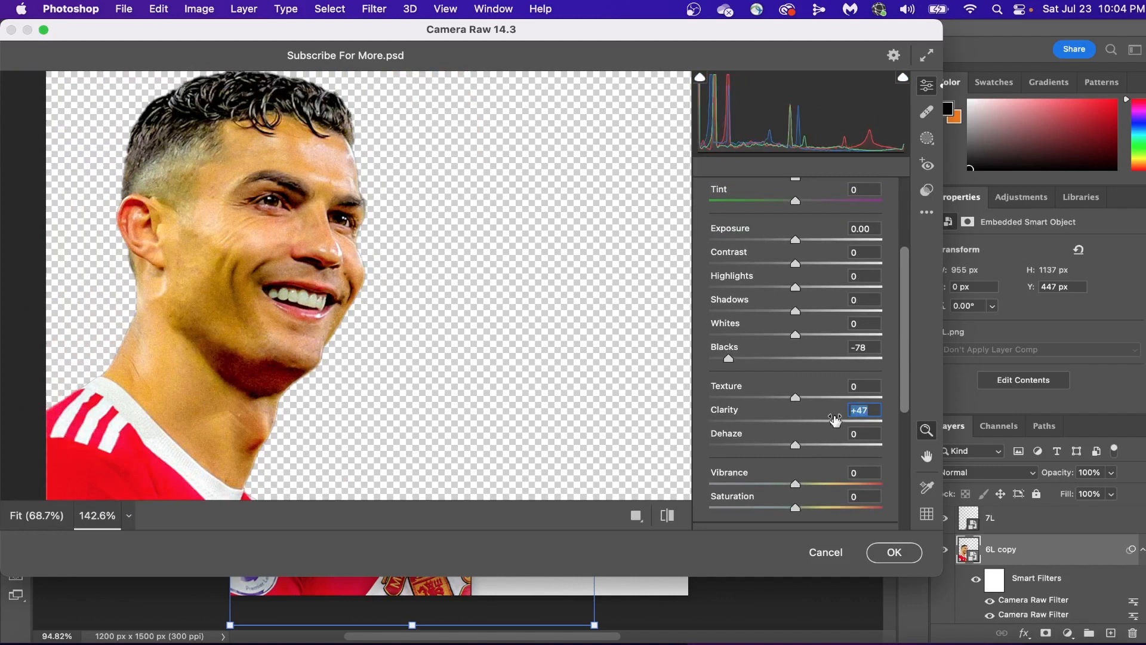
left_click_drag(833, 418, 870, 418)
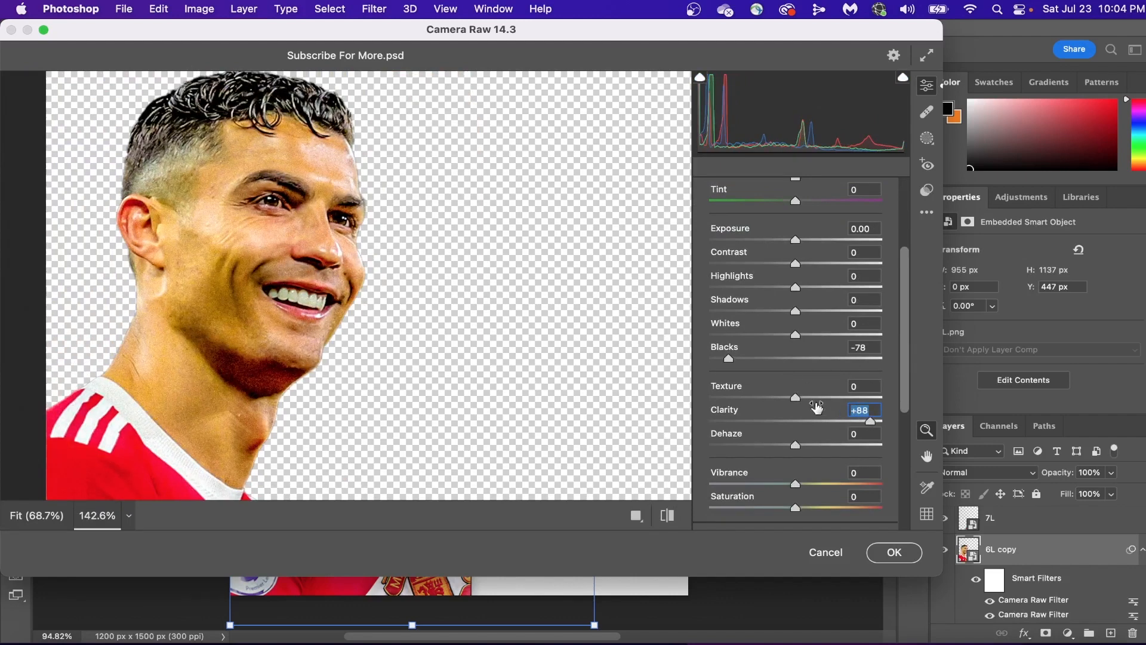
left_click_drag(795, 398, 842, 397)
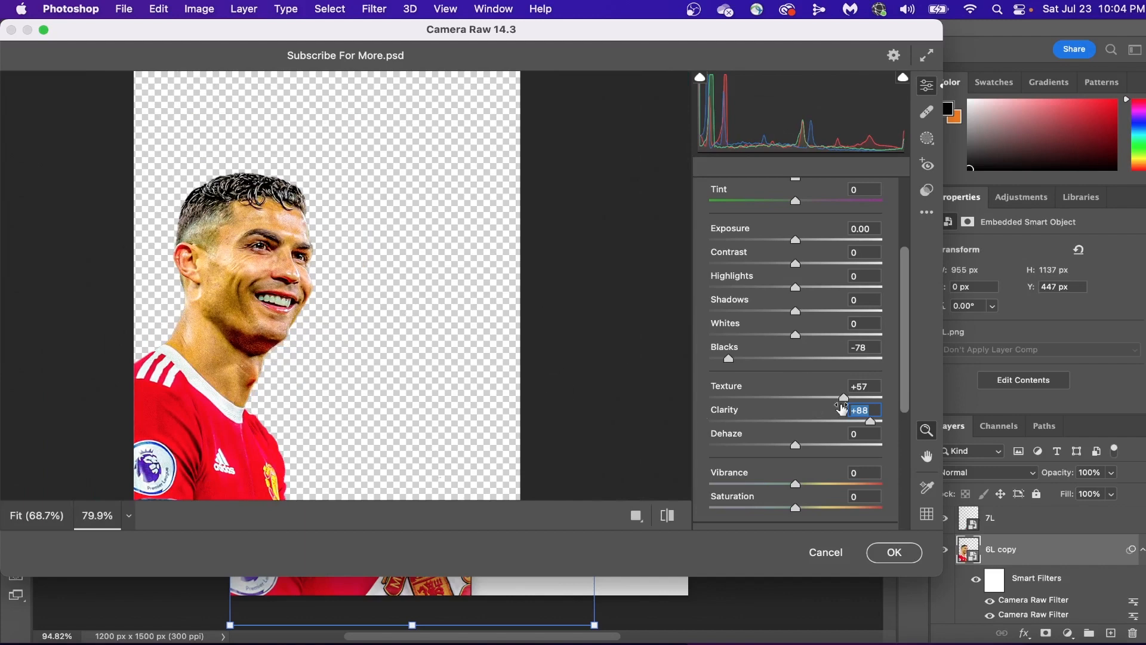
scroll("down", 3)
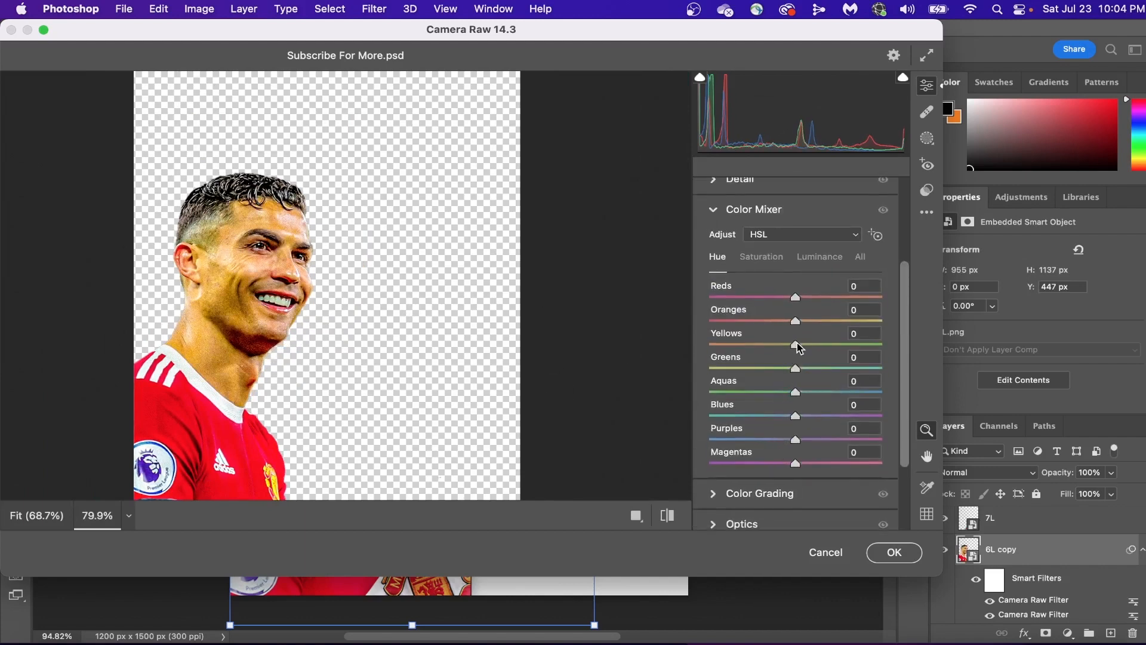
left_click_drag(795, 344, 765, 344)
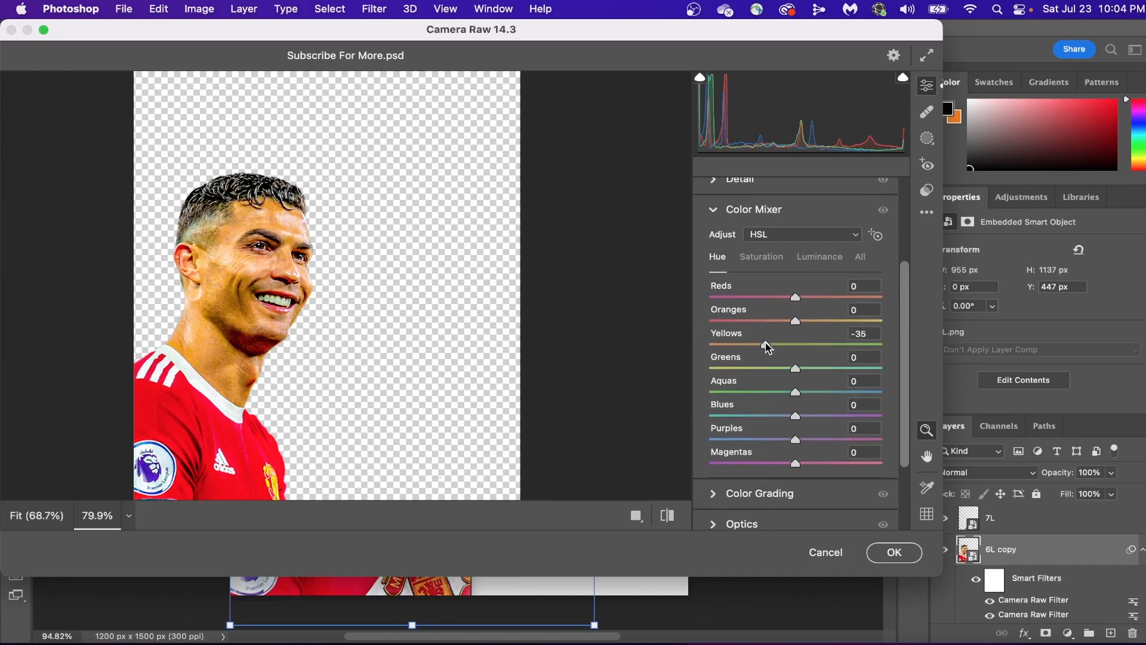
left_click(893, 551)
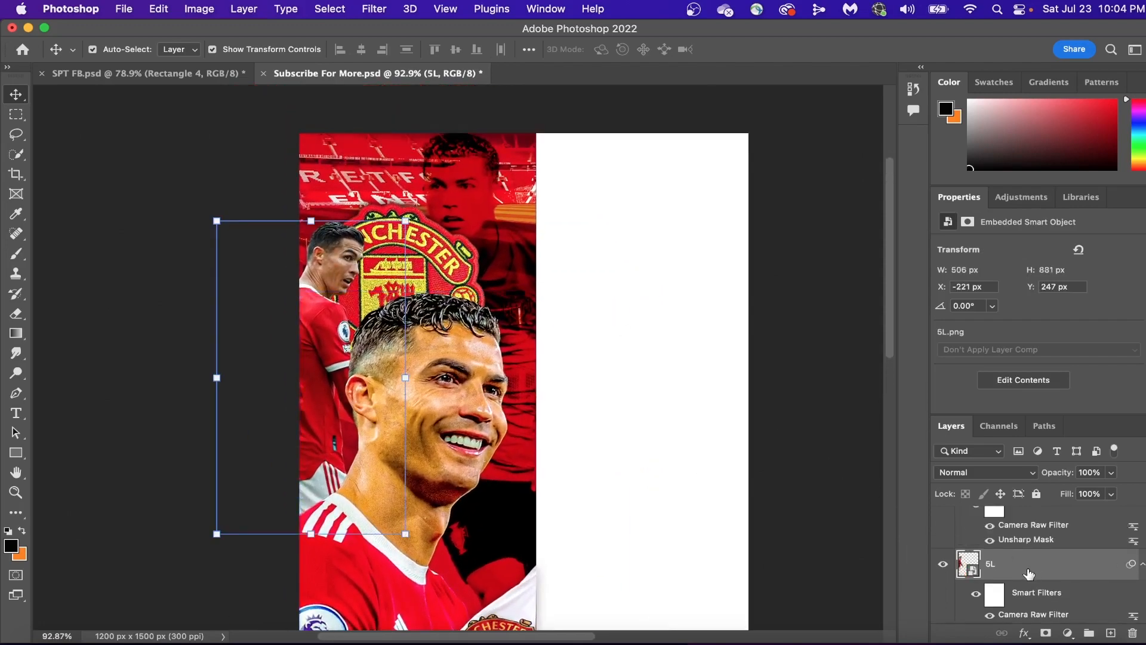
Step: Camera Raw on layer 5L: reds hue +12, yellows -37, oranges adjusted
left_click(373, 9)
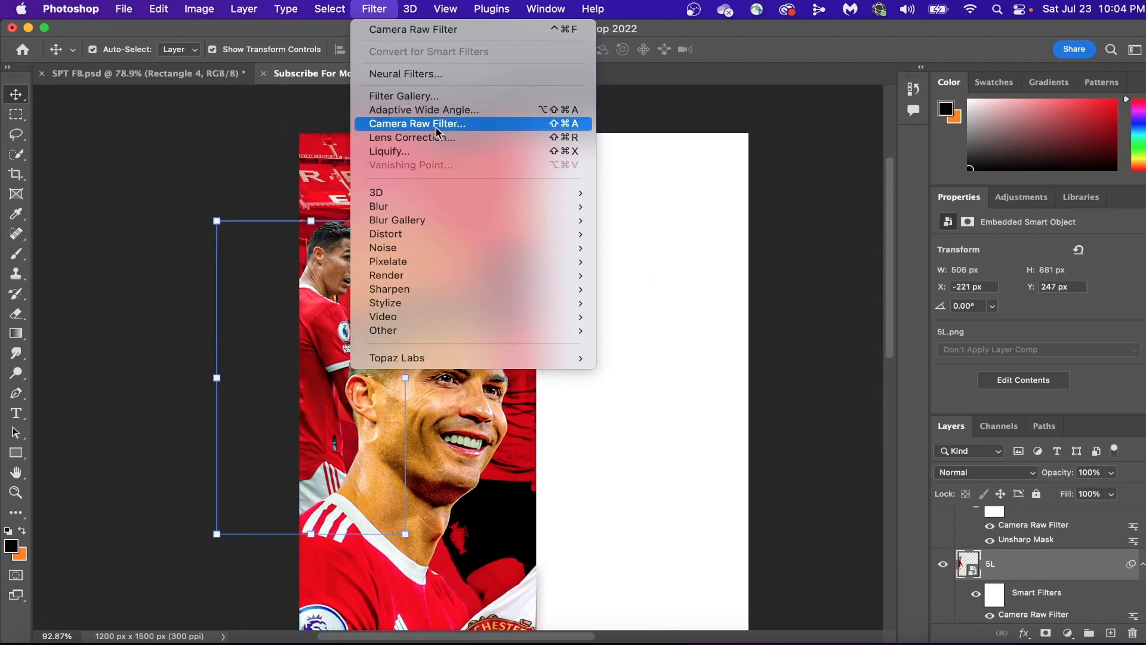
left_click(416, 123)
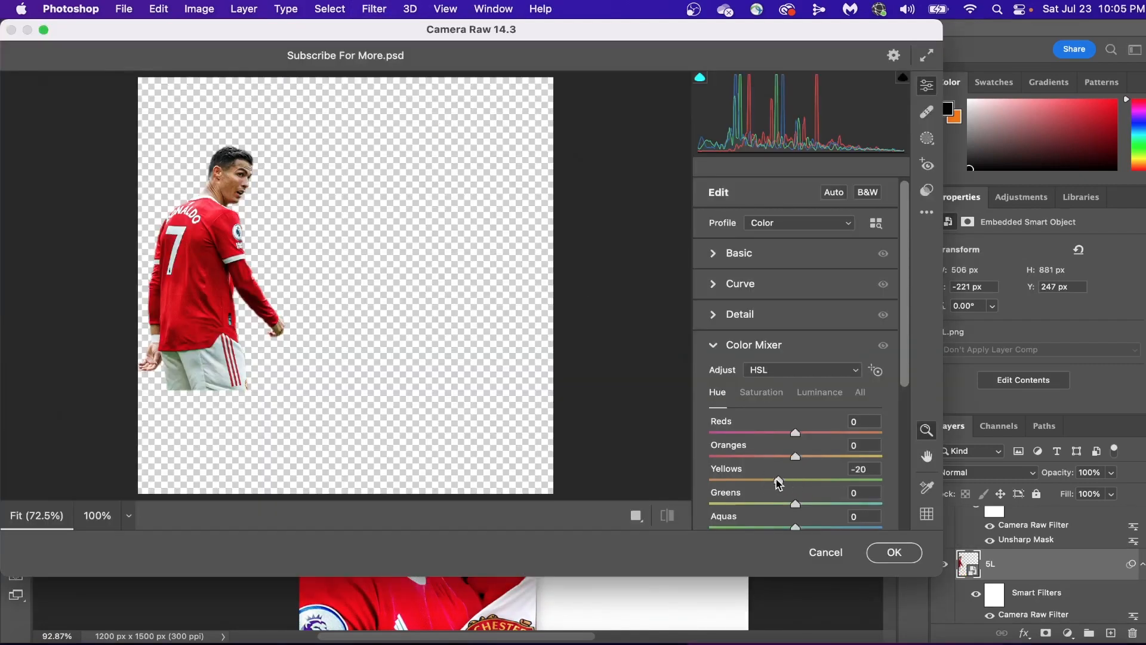
left_click_drag(796, 480, 763, 480)
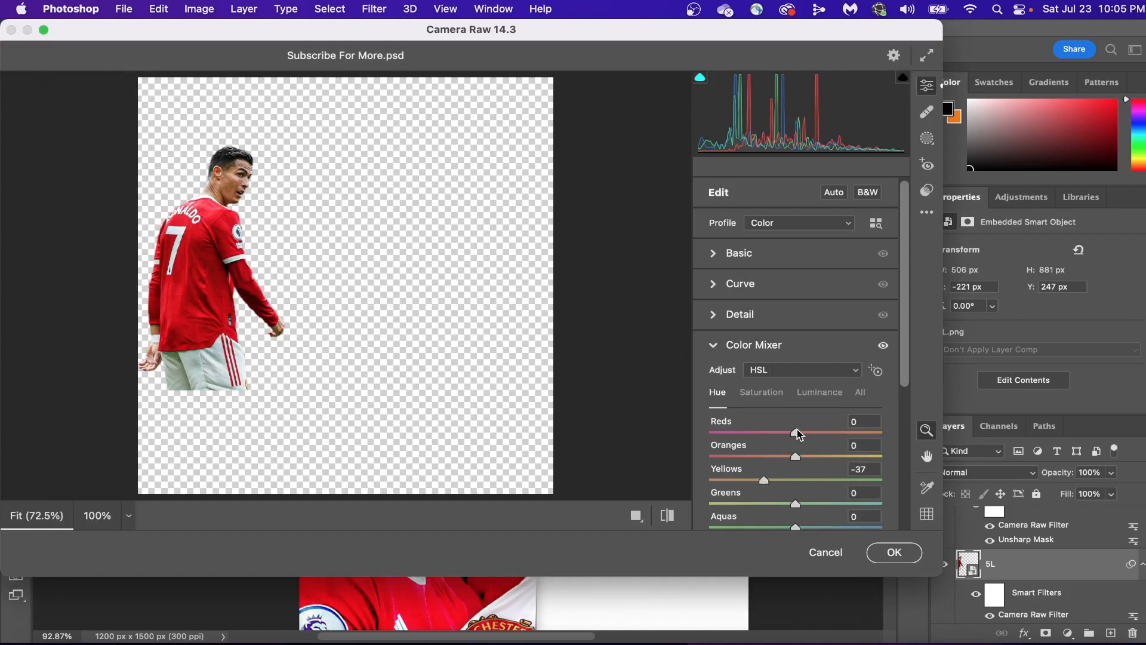
left_click_drag(795, 432, 805, 433)
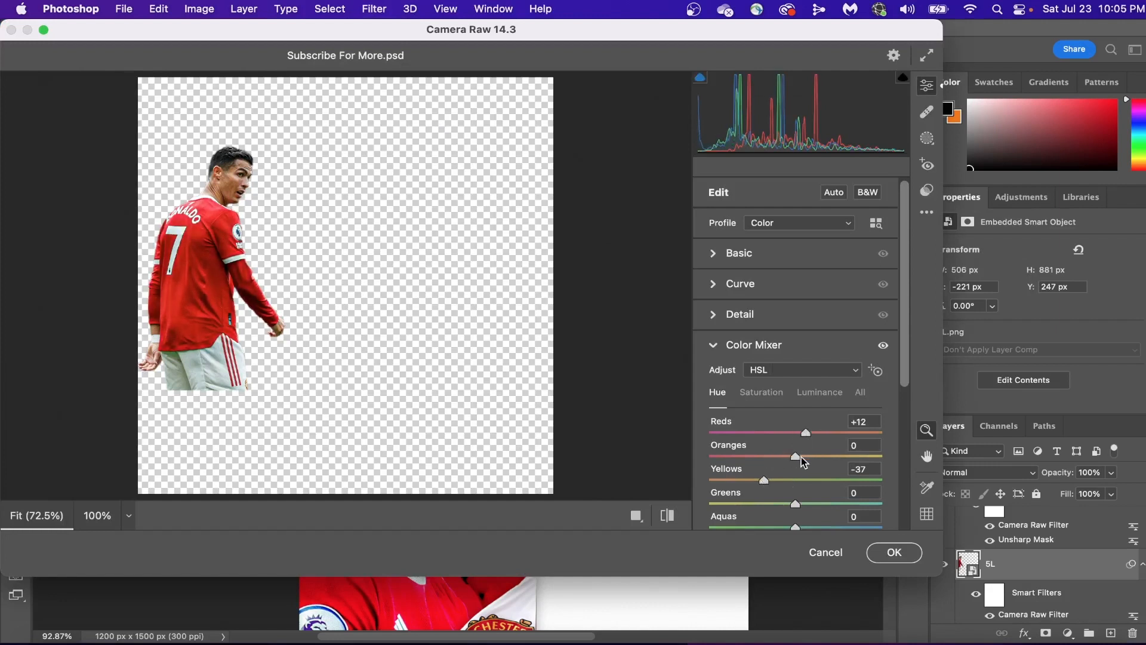
left_click_drag(806, 456, 784, 456)
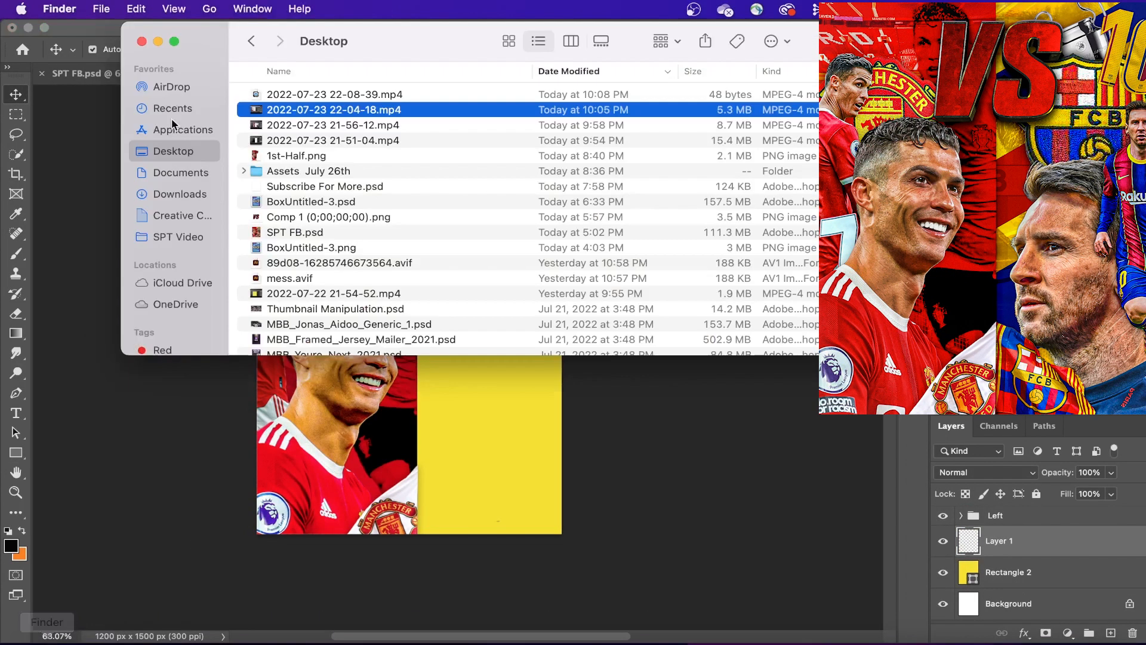
Step: Bring in Messi close-up 1R.png, make it black and white, blend Hard Light with lowered opacity
double_click(308, 171)
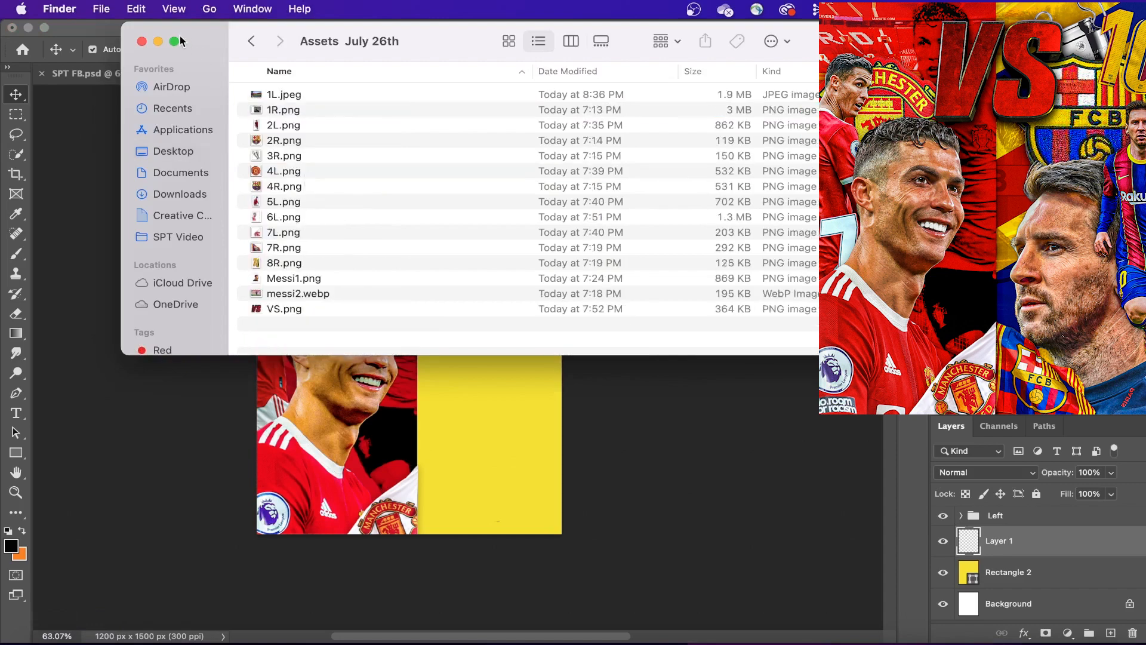
left_click(283, 110)
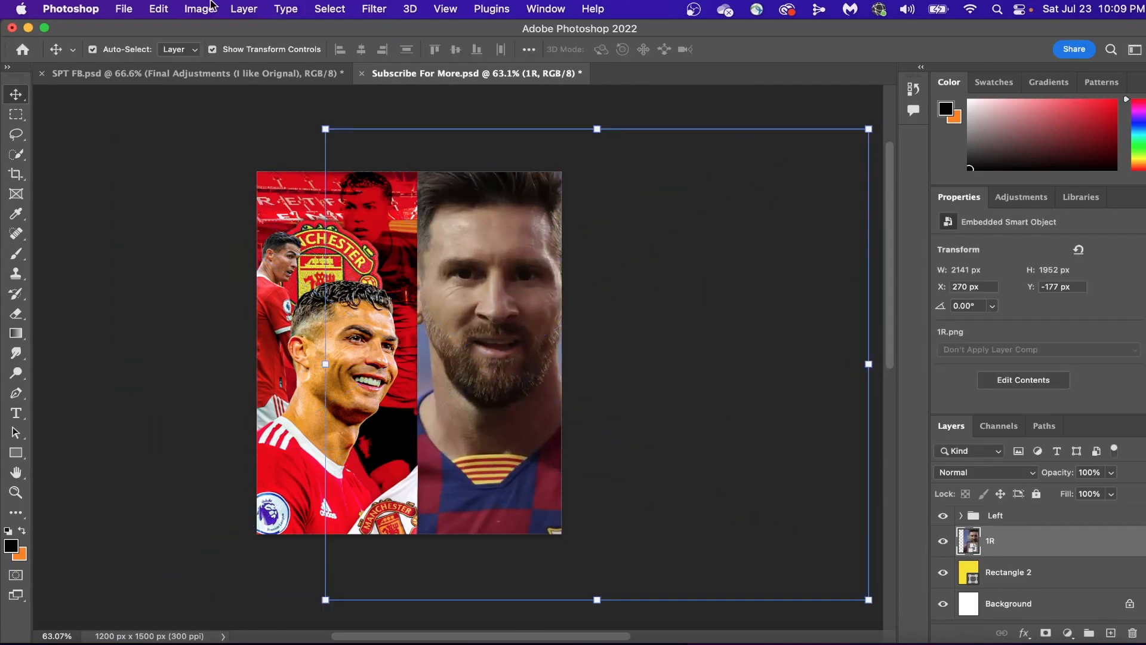
left_click(199, 8)
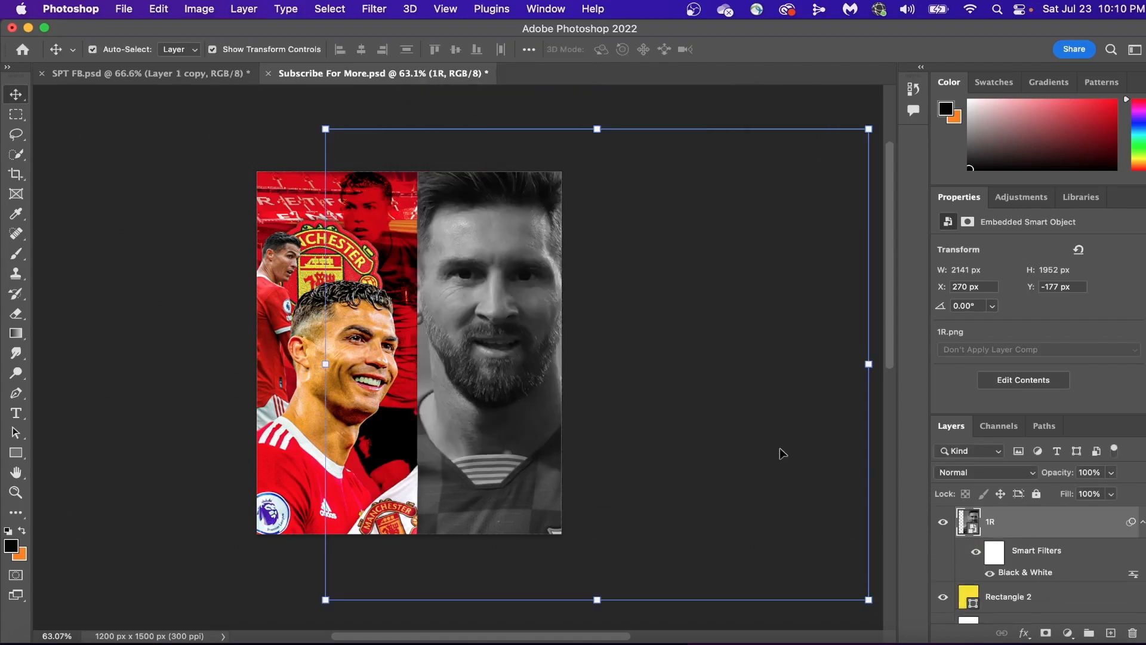
left_click(983, 471)
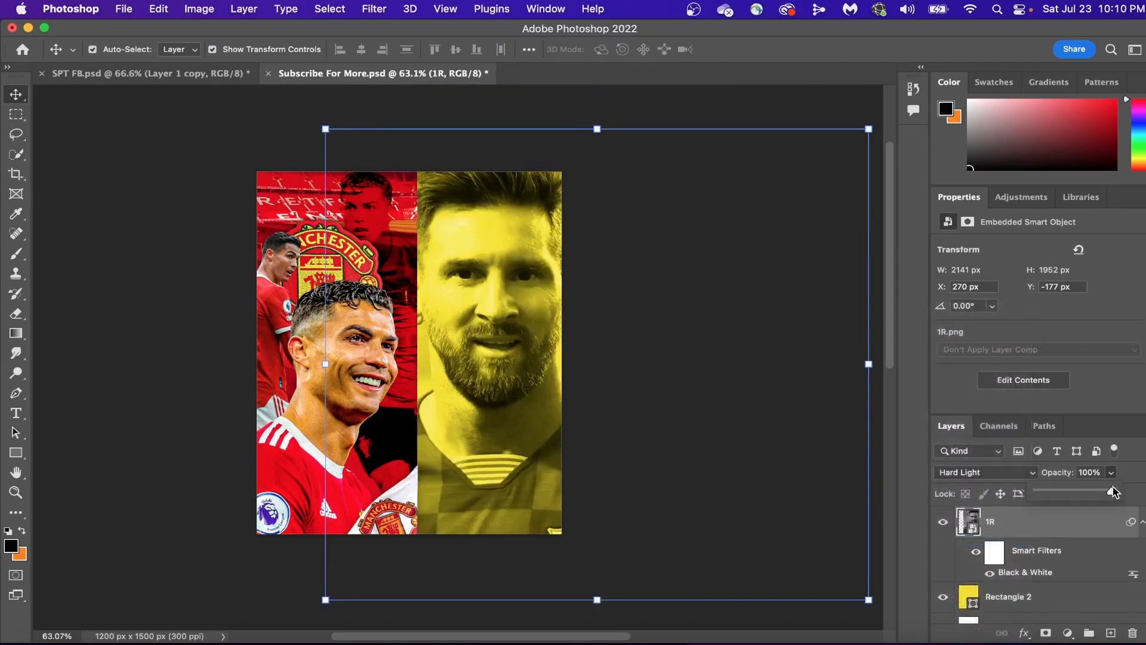
left_click_drag(1112, 493, 1060, 493)
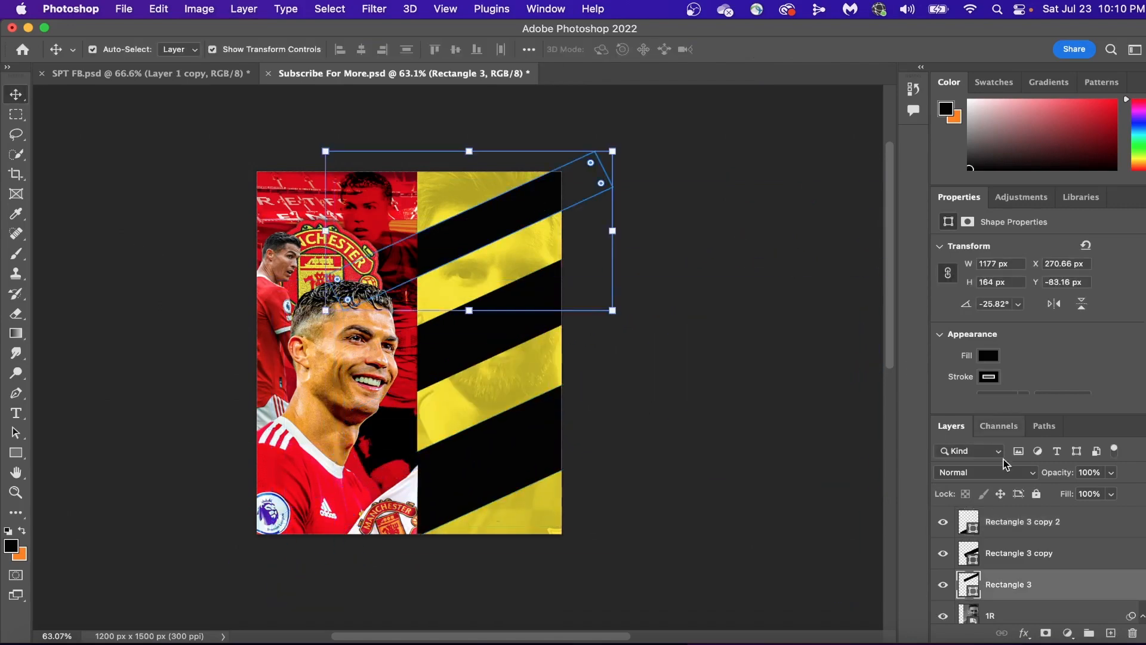
Step: Recolour the rotated stripe rectangles for the right half
left_click(988, 356)
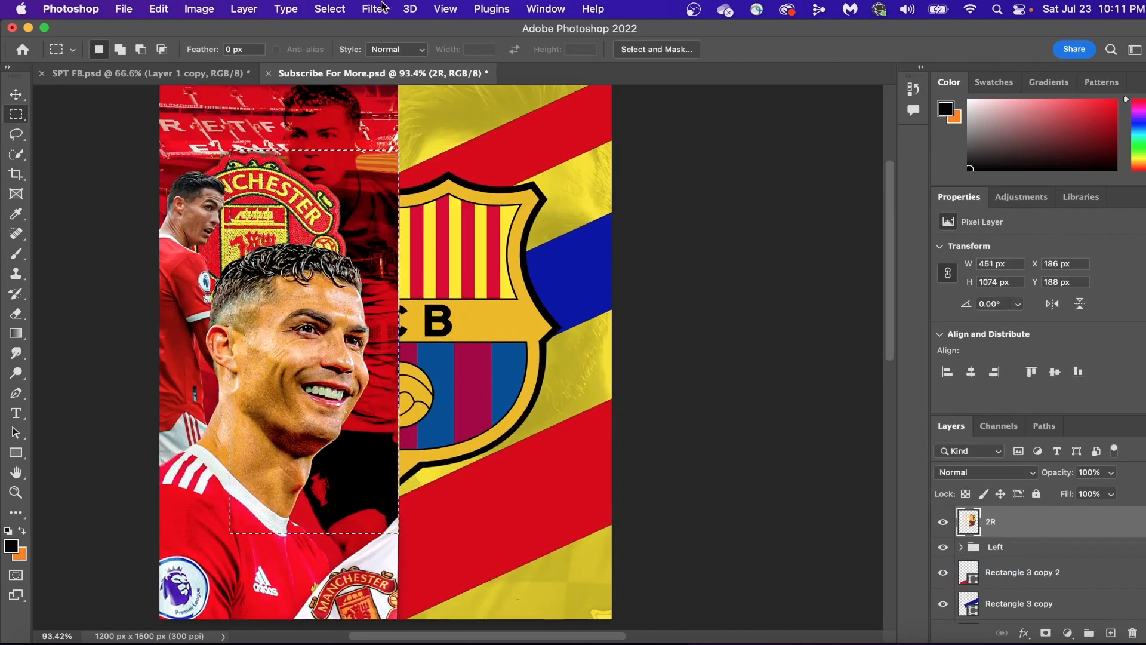
Step: Blend the 2R crest with Multiply at reduced opacity and move the 3R trophy to the top
left_click(15, 93)
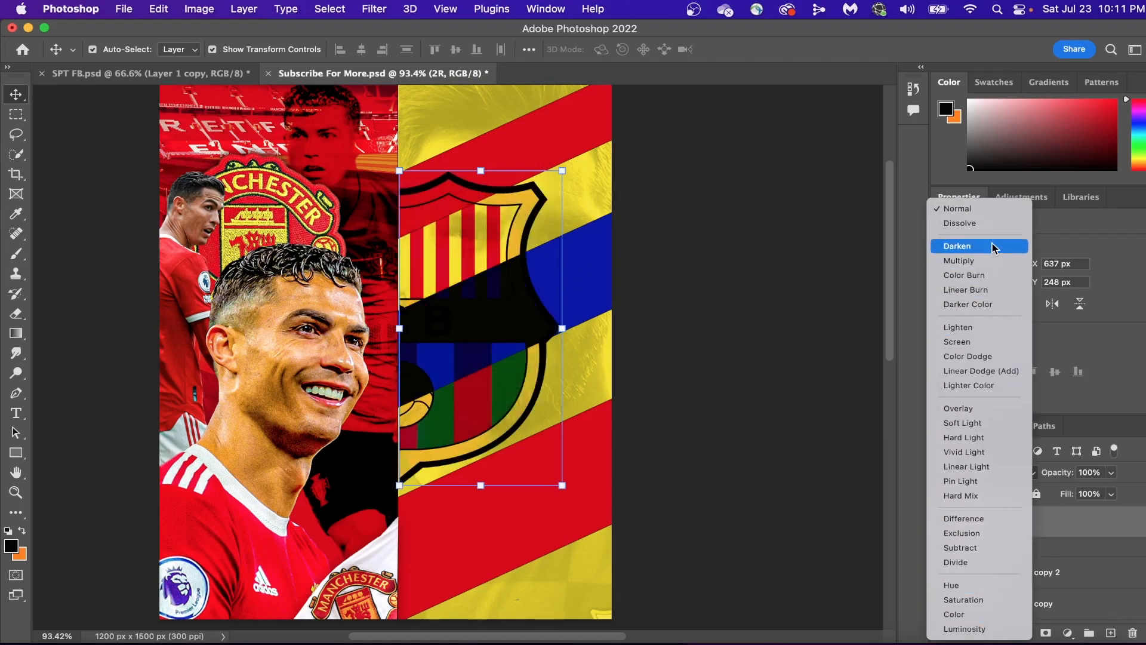
left_click(959, 260)
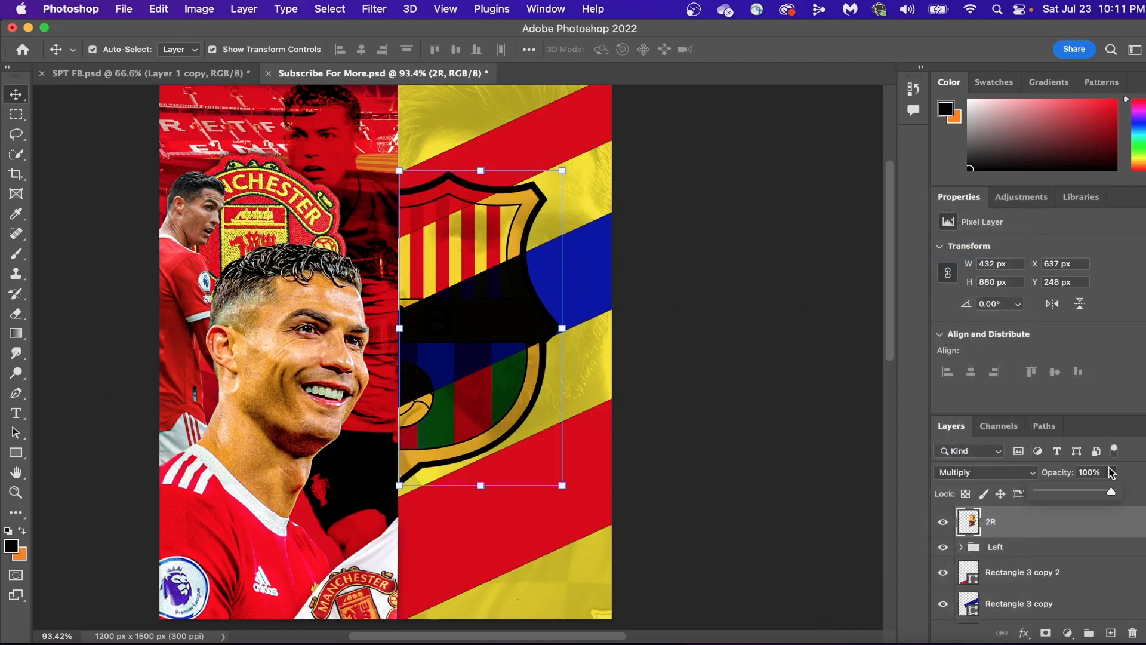
left_click_drag(1112, 493, 1046, 493)
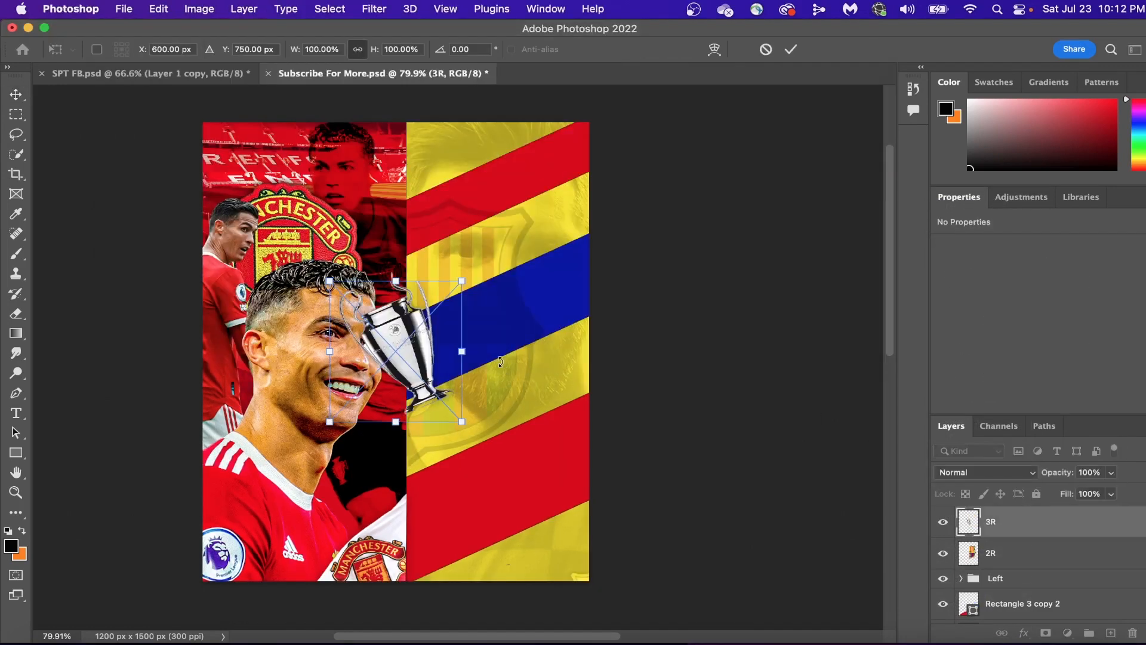
left_click_drag(395, 351, 538, 193)
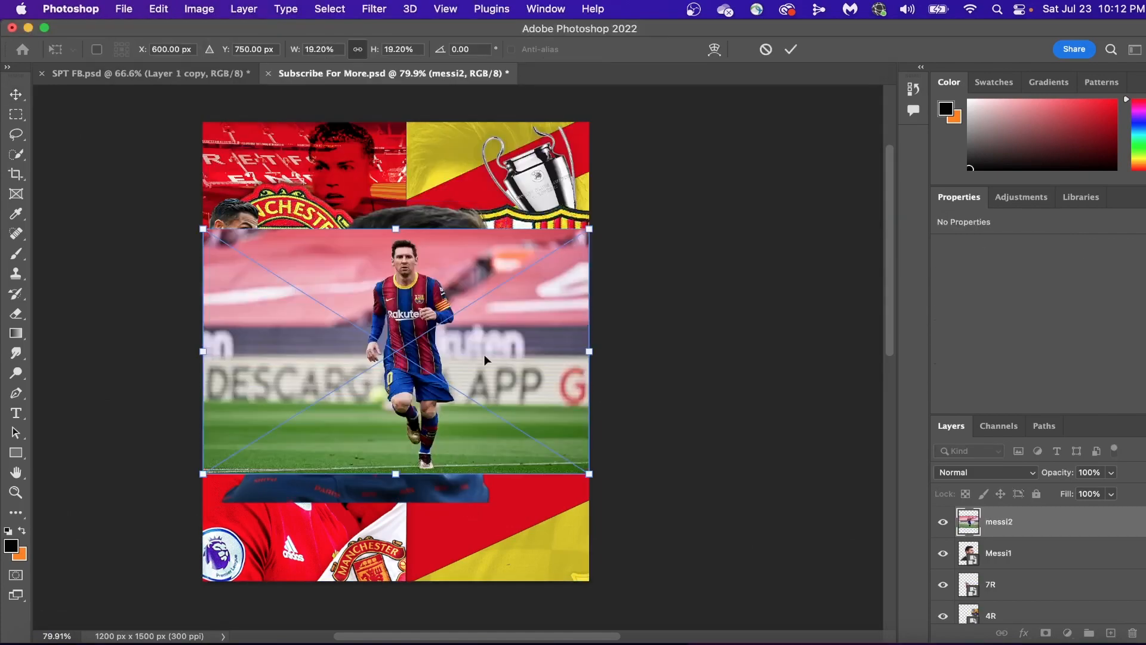
Step: Flip the Messi close-up horizontally so he faces Ronaldo
right_click(416, 364)
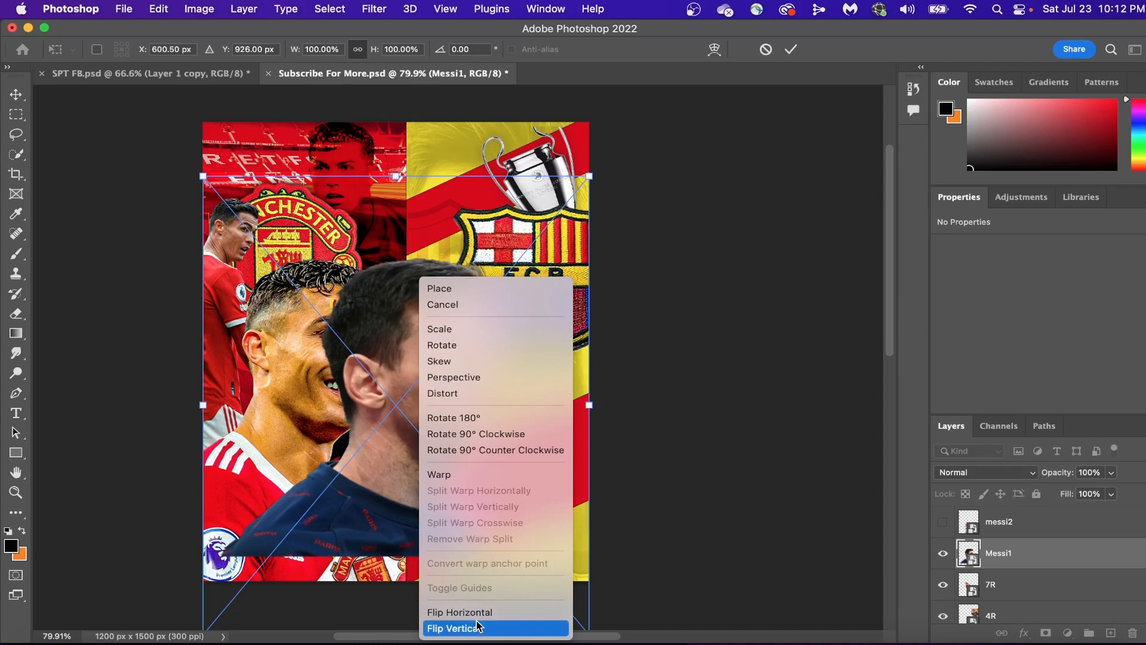
left_click(460, 612)
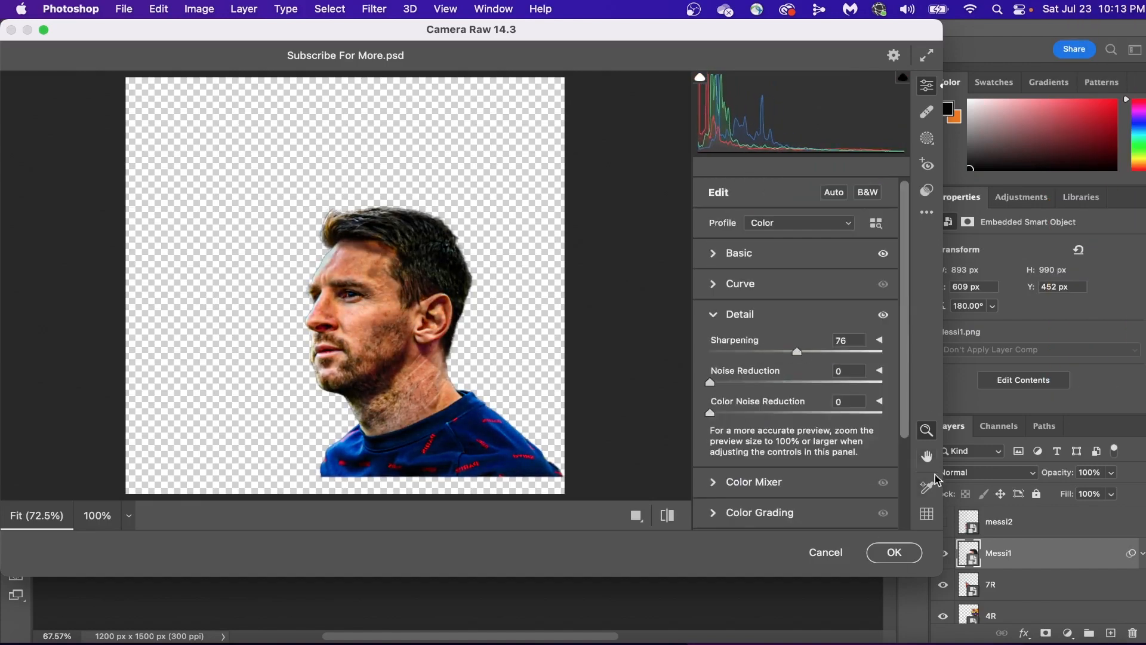
Step: Apply the Camera Raw sharpening of 76 to the Messi close-up
left_click(893, 552)
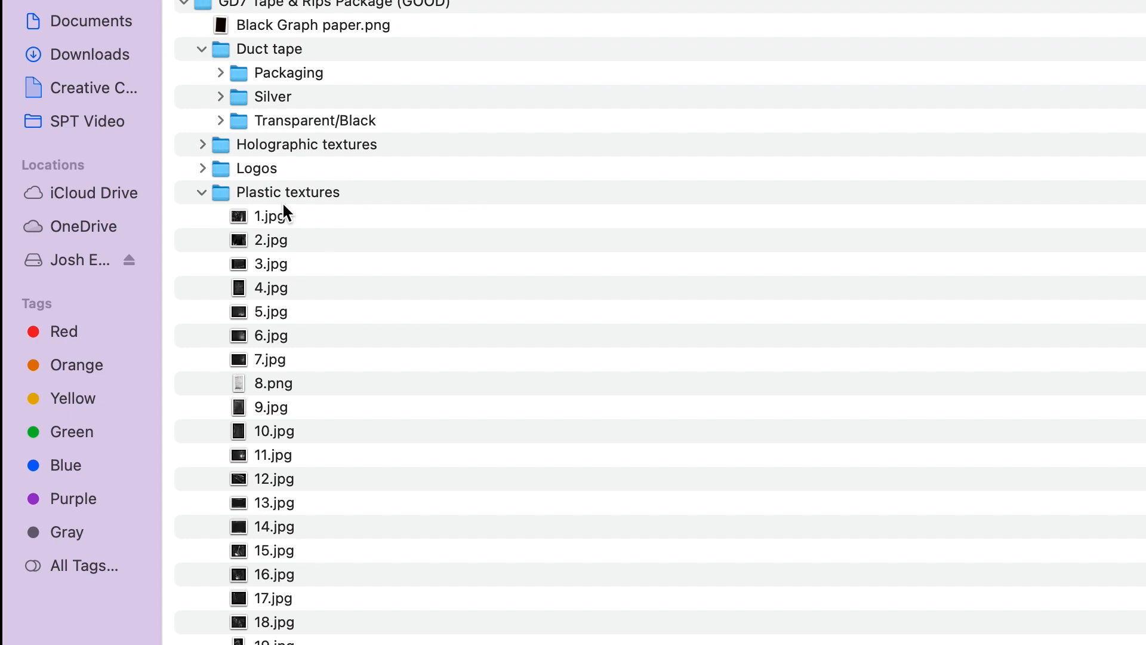
Step: Browse the texture package in Finder and open the Edwards copy poster file from PSD - YT
scroll("down", 3)
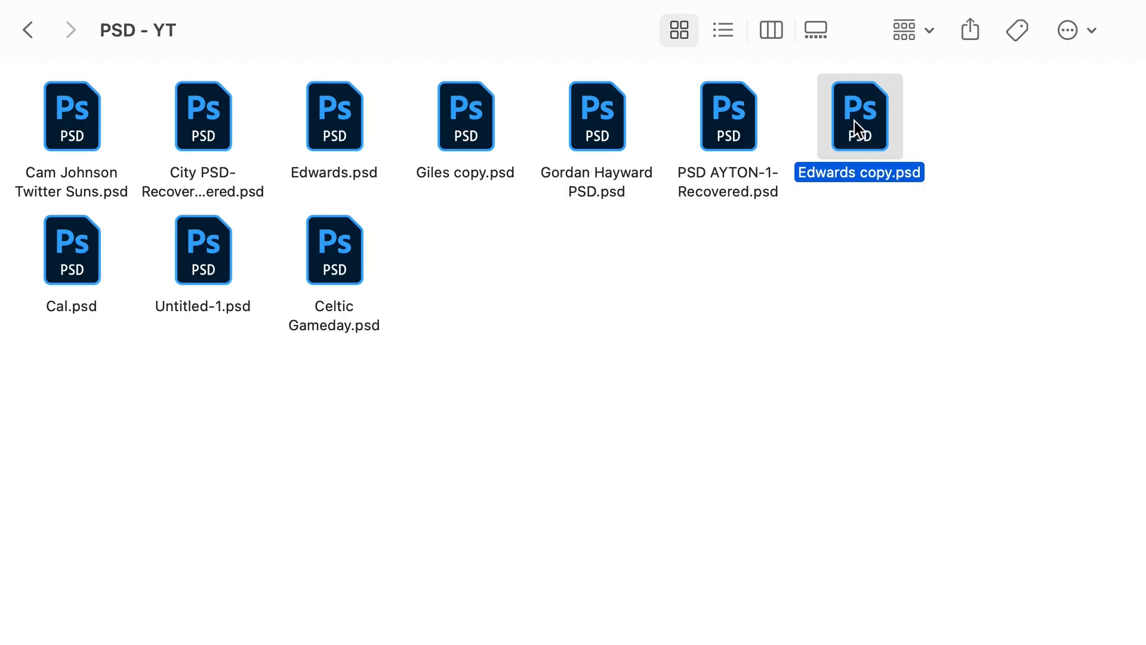
double_click(859, 116)
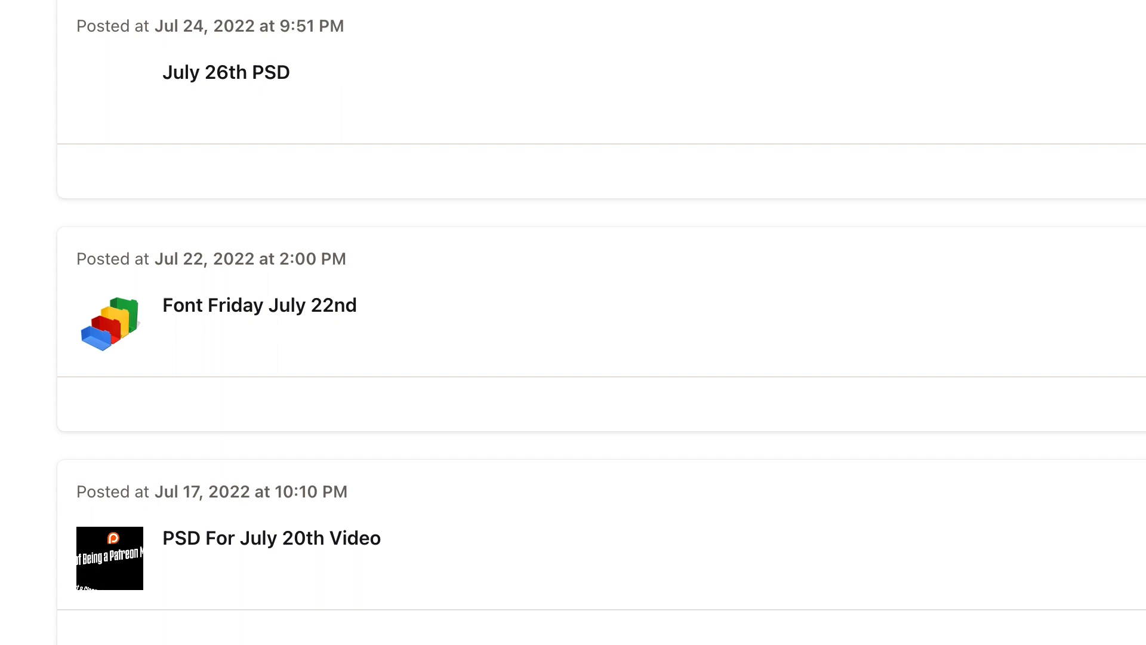
Step: Scroll the Patreon posts to the July 26th PSD post
scroll("down", 3)
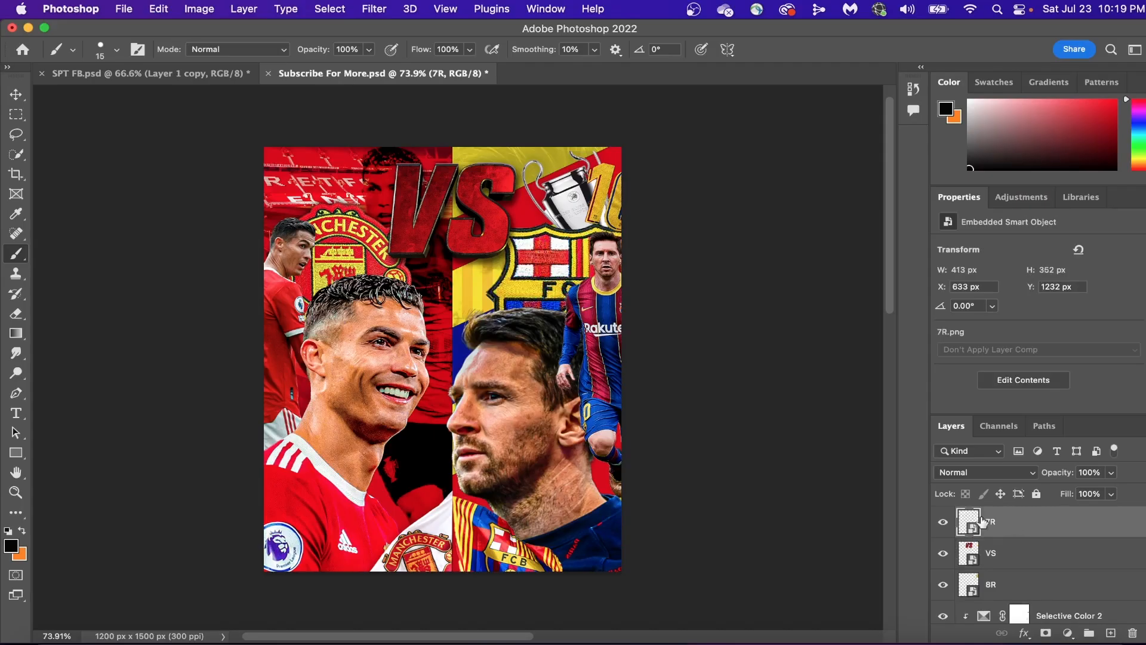
Step: Apply Filter > Camera Raw Filter to the merged top layer
left_click(1112, 633)
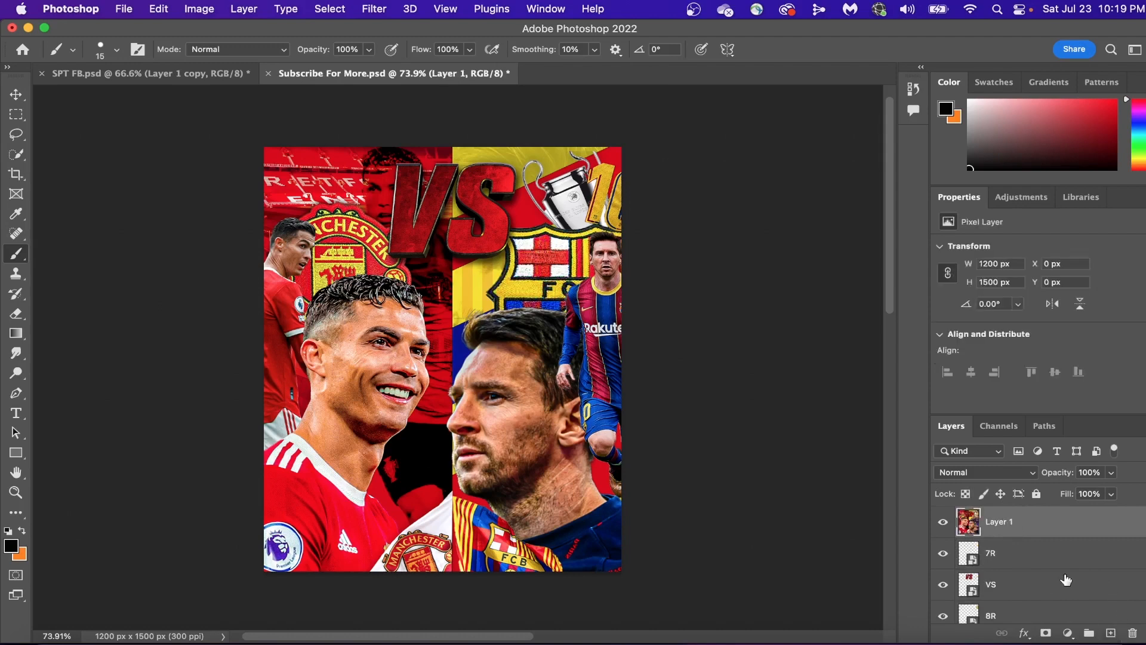
left_click(374, 9)
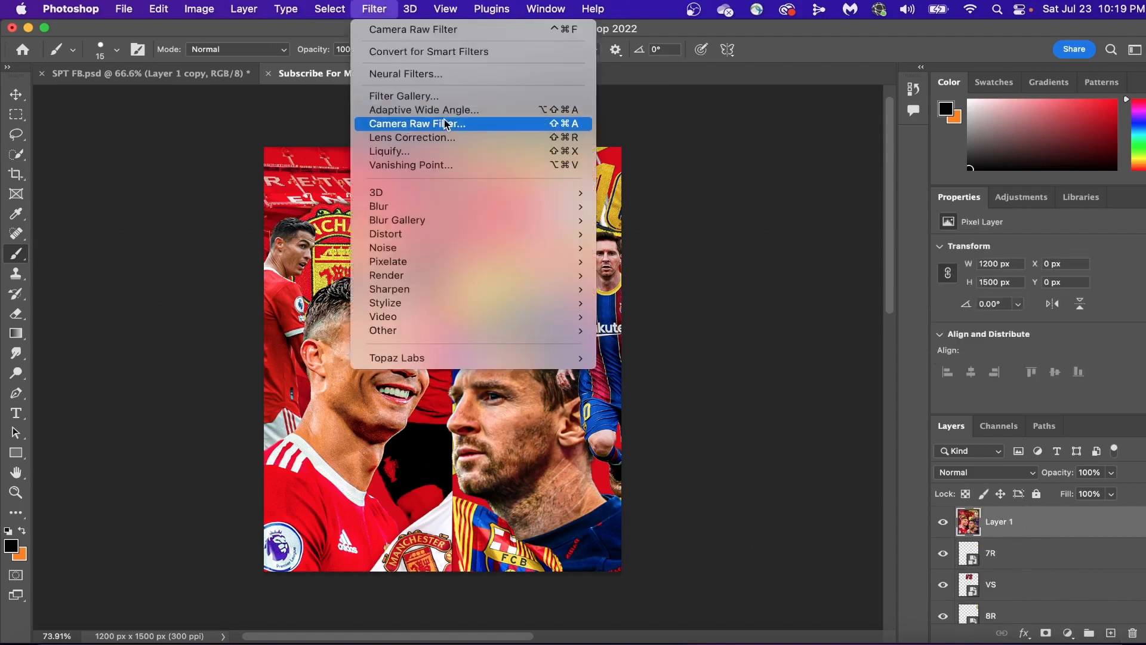
left_click(416, 123)
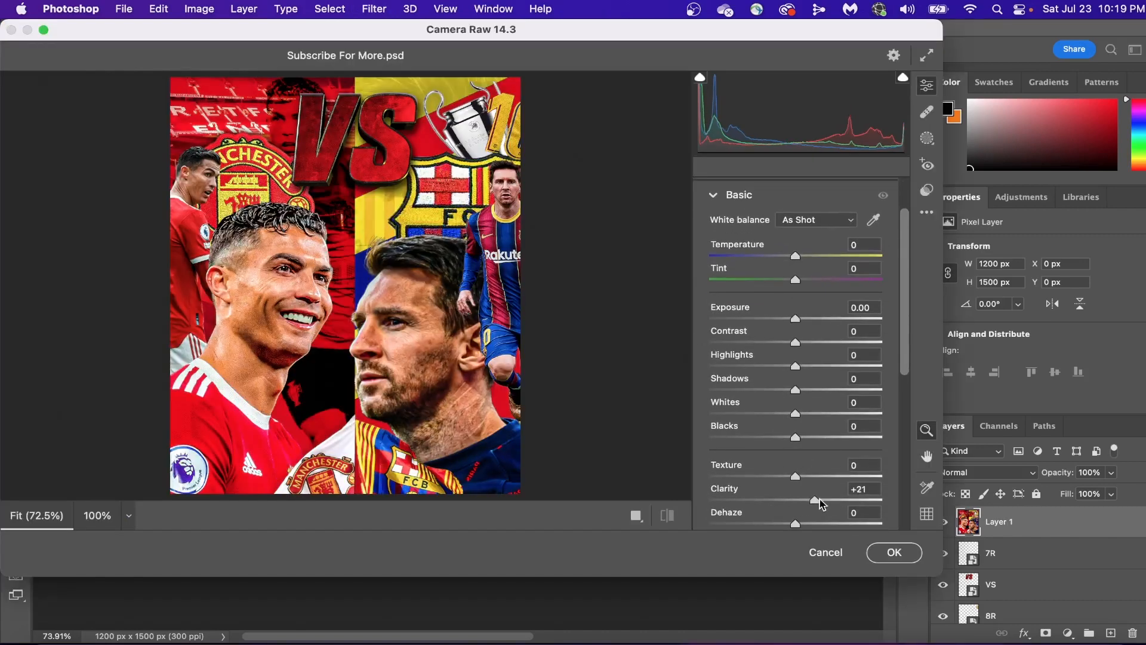
Step: Try raising Clarity and Whites and the PM02 medium-skin portrait preset before discarding it
left_click_drag(796, 412, 733, 412)
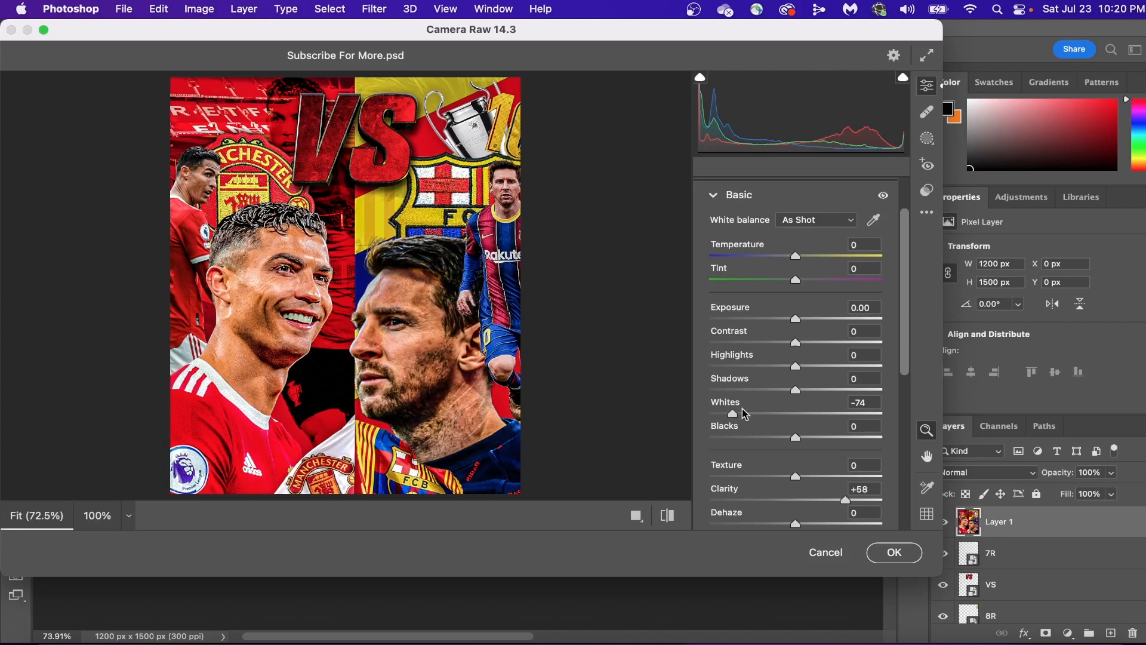
left_click_drag(795, 437, 830, 496)
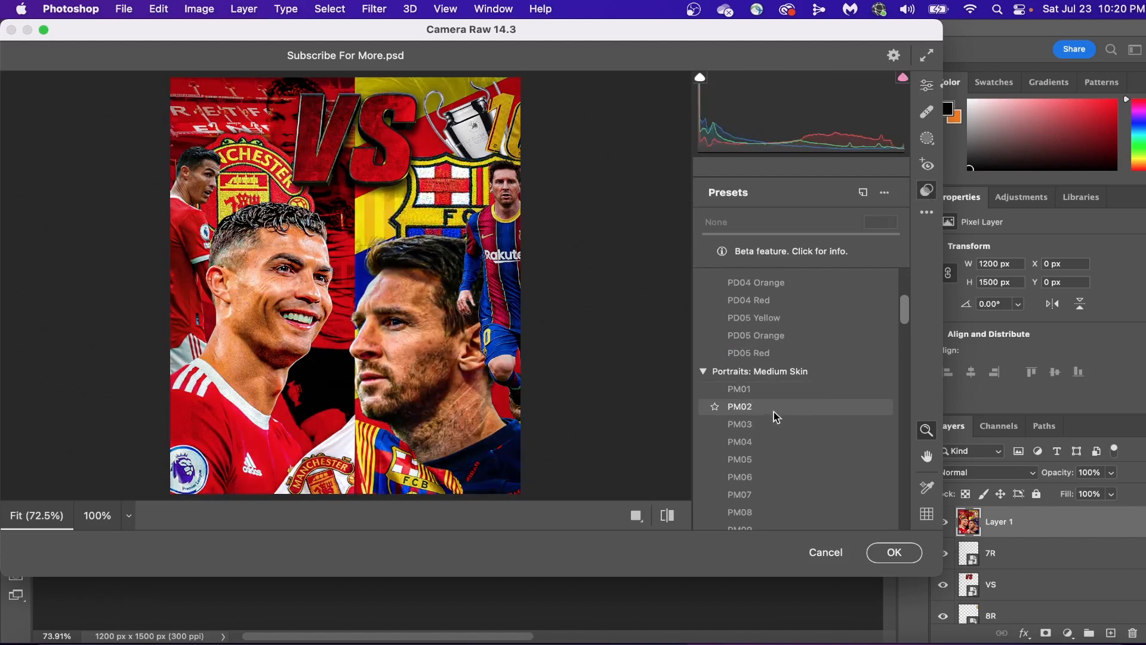
left_click(739, 406)
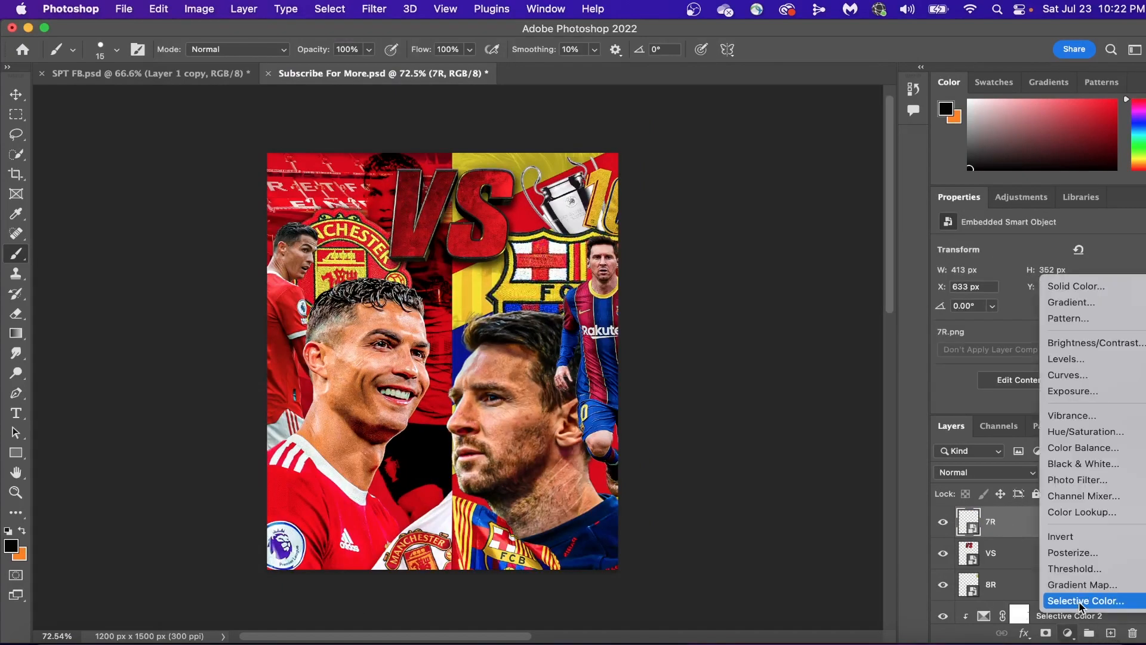
Step: Add a Color Lookup layer with the 3Strip.look table above the players
left_click(1082, 512)
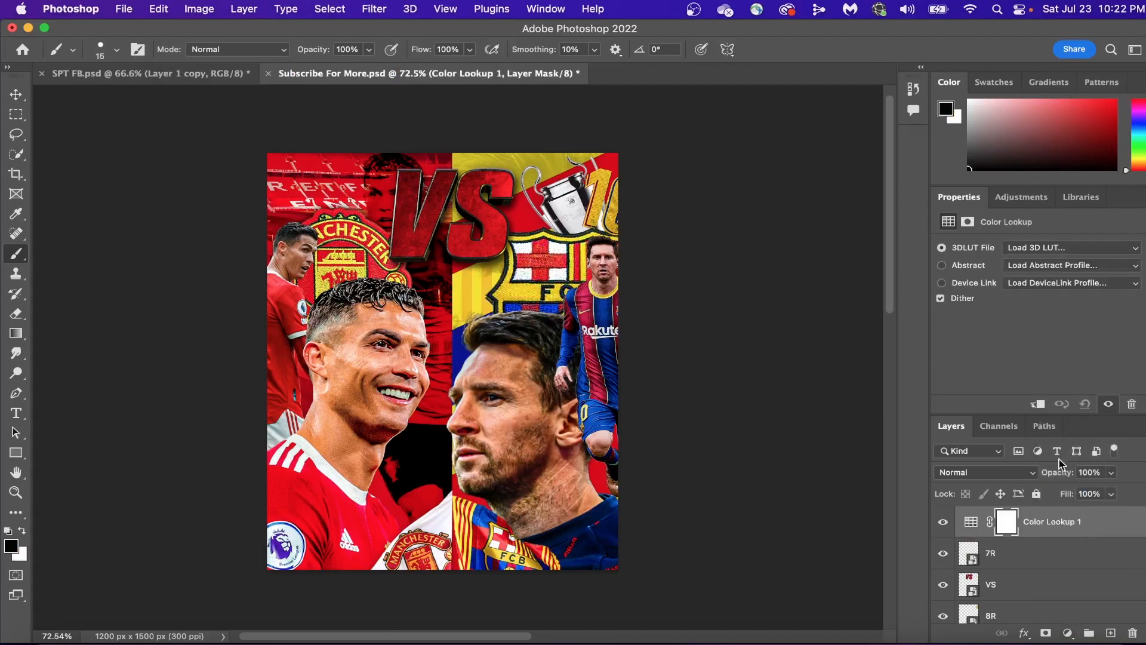
left_click(1070, 247)
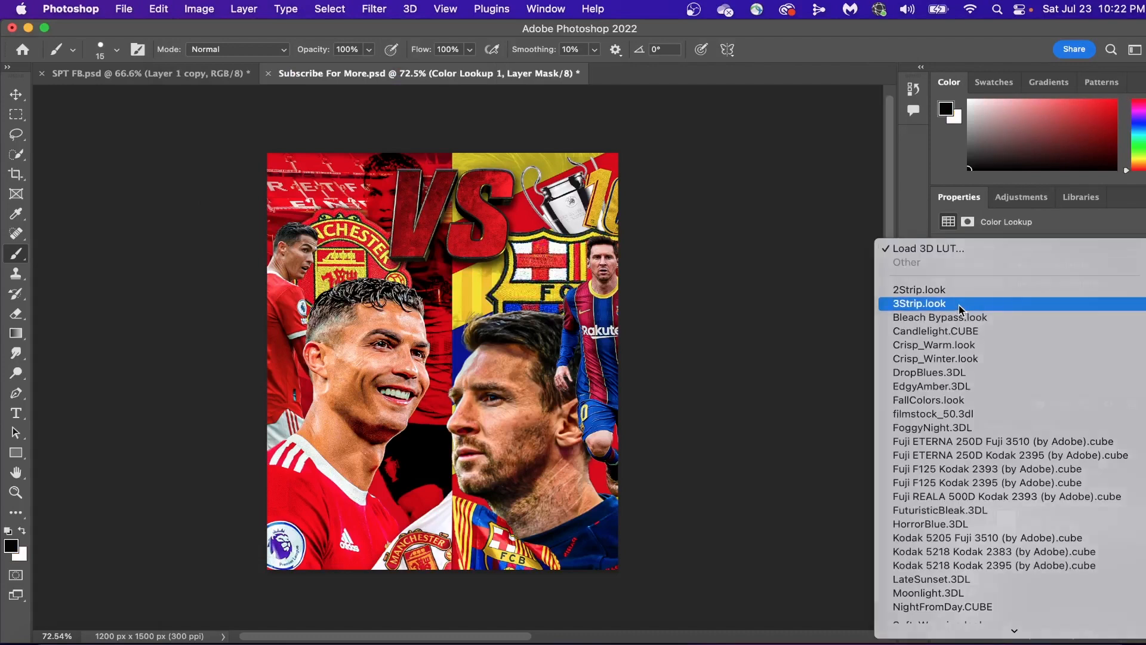
left_click(919, 303)
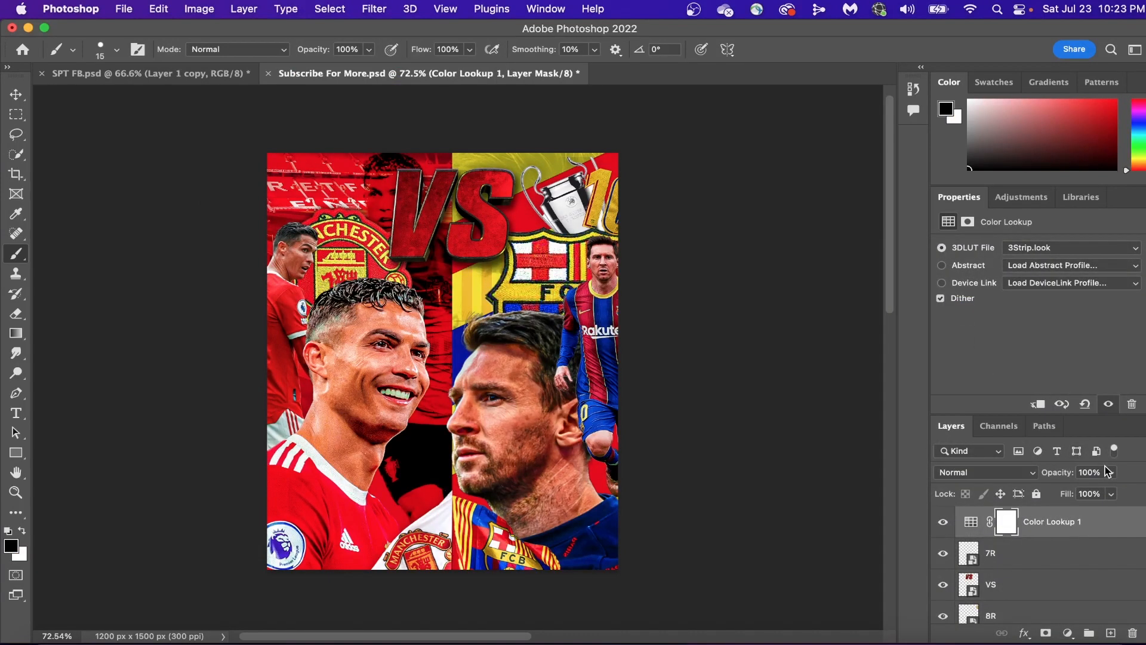
left_click_drag(1112, 473, 1061, 491)
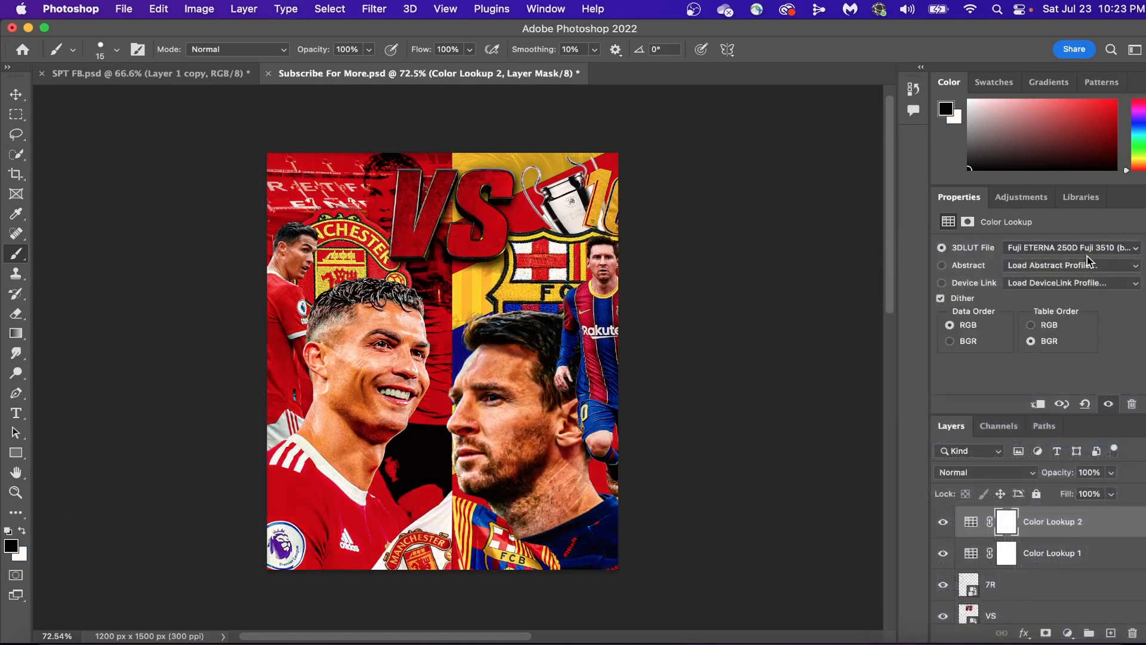
Step: Add a second Color Lookup with the Fuji ETERNA 250D Kodak 2395 look and a Hue/Saturation layer
left_click(1070, 248)
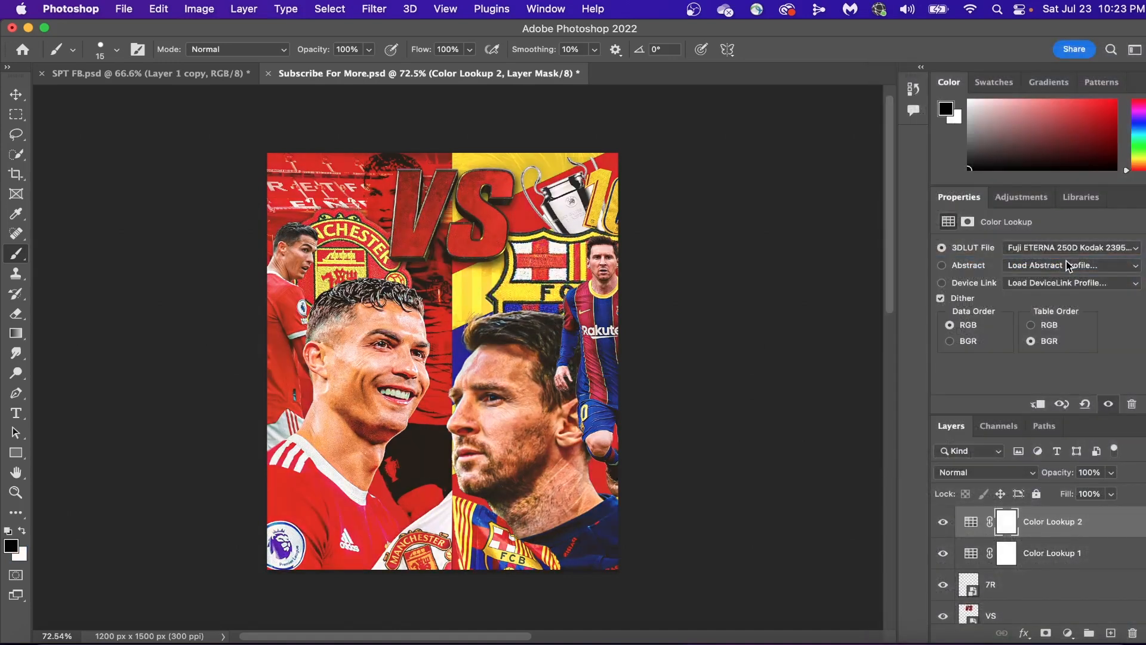
left_click_drag(1103, 493, 1100, 494)
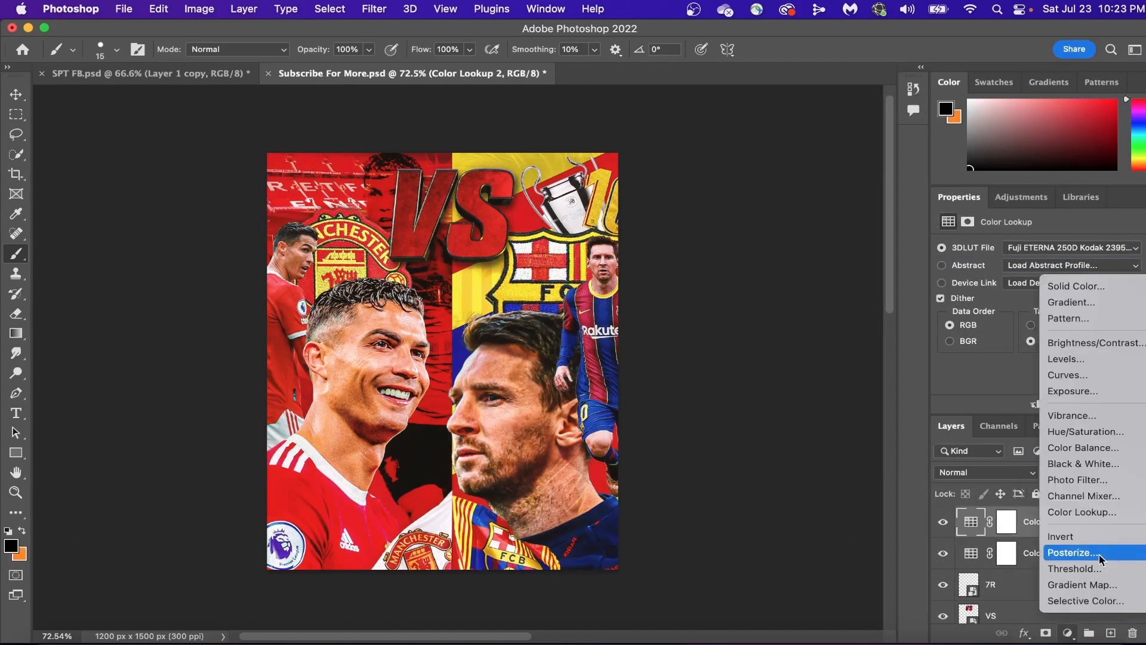
left_click(1084, 431)
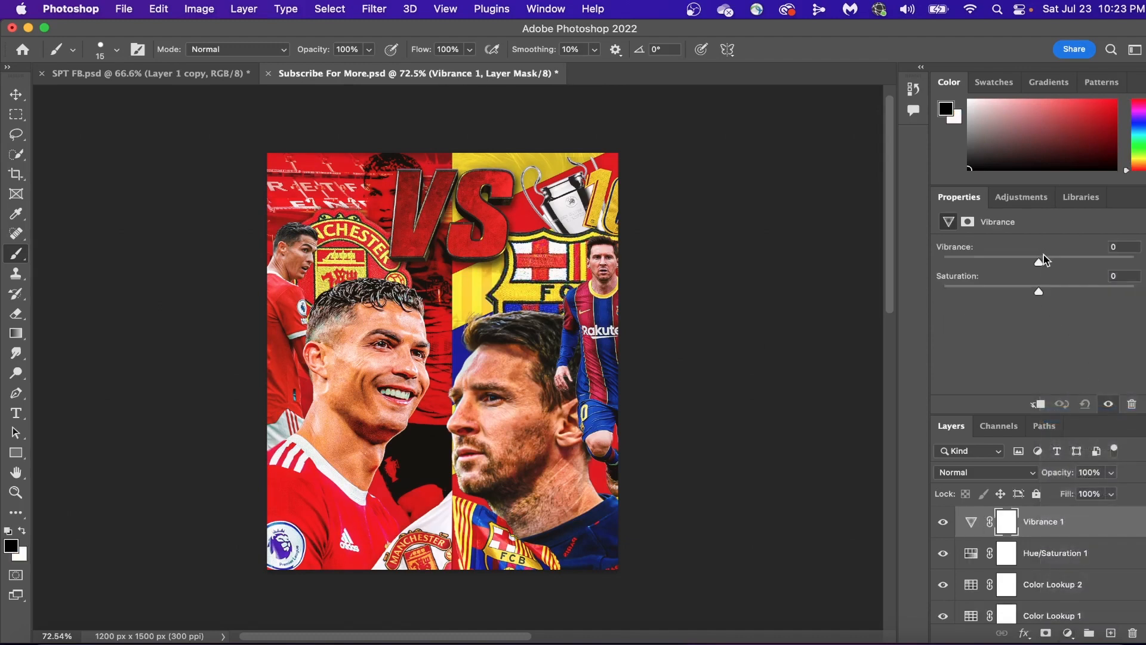
Step: Add a Vibrance adjustment layer set to +13
left_click_drag(1039, 261, 1050, 261)
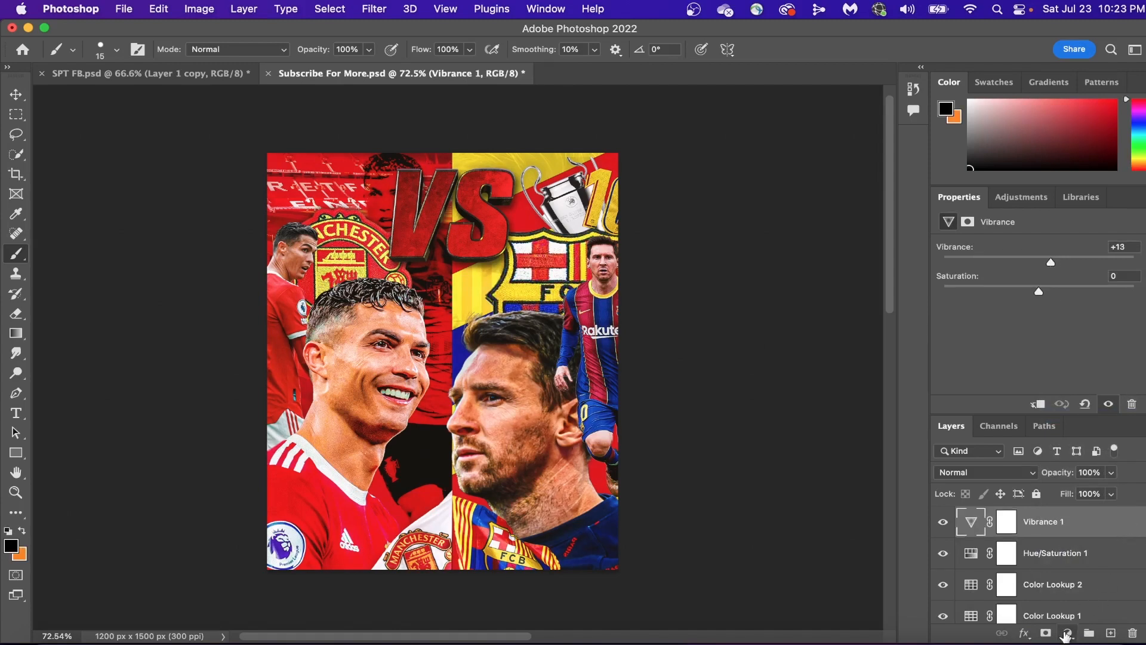
left_click(1065, 633)
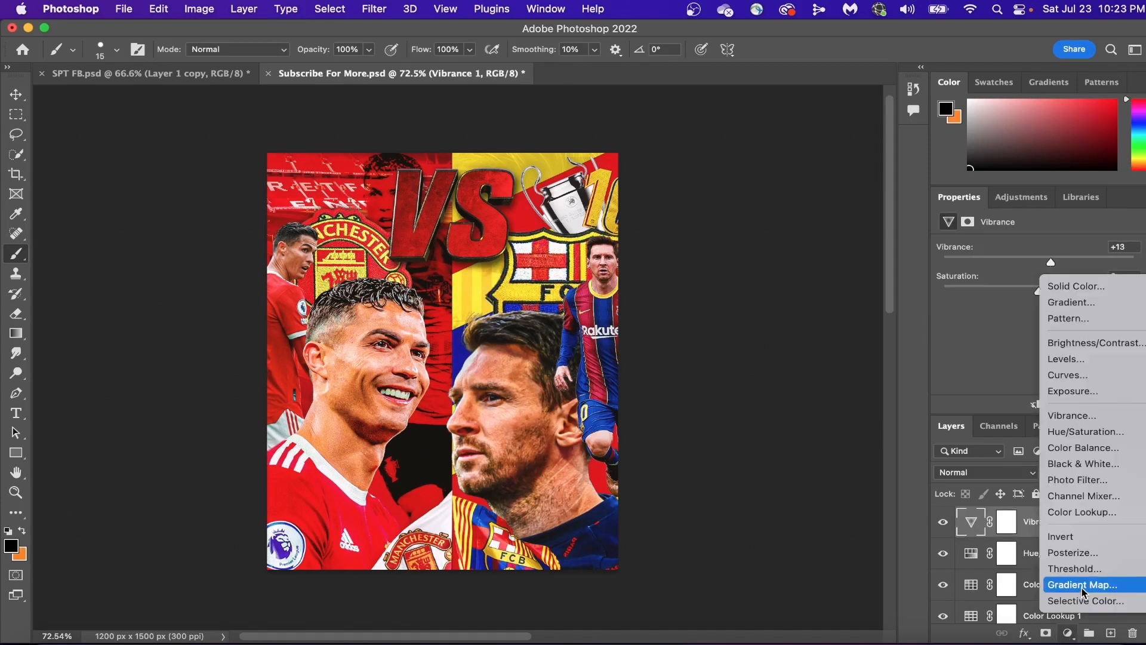
Step: Add a Gradient Map with its stops set to red and yellow in the Gradient Editor
left_click(1082, 584)
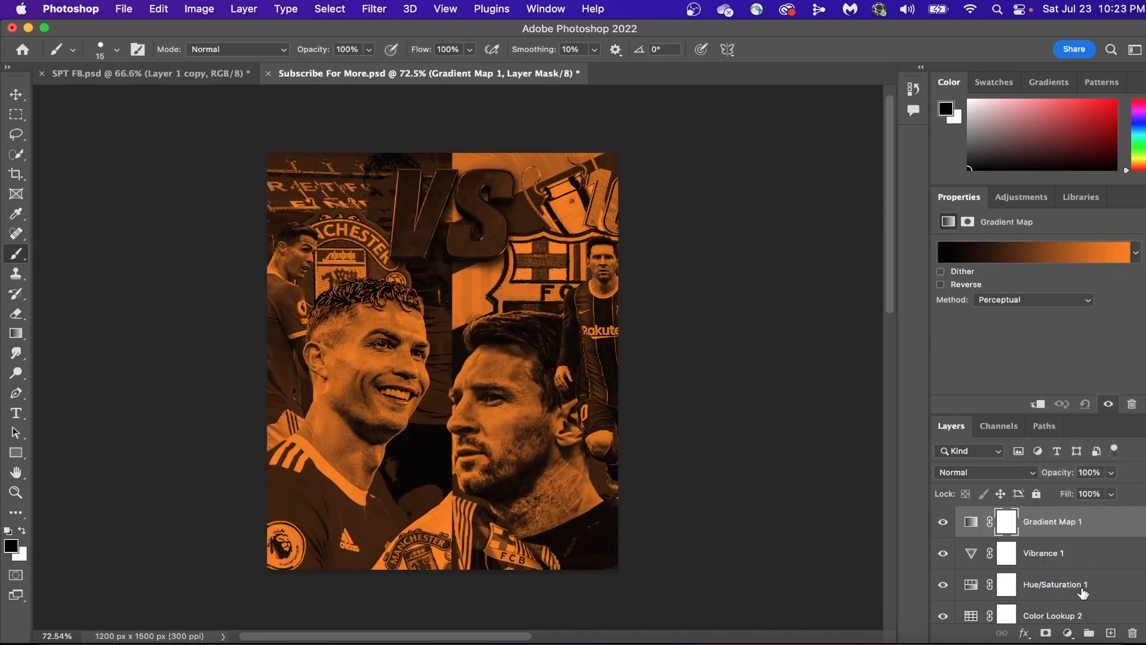
left_click(1035, 252)
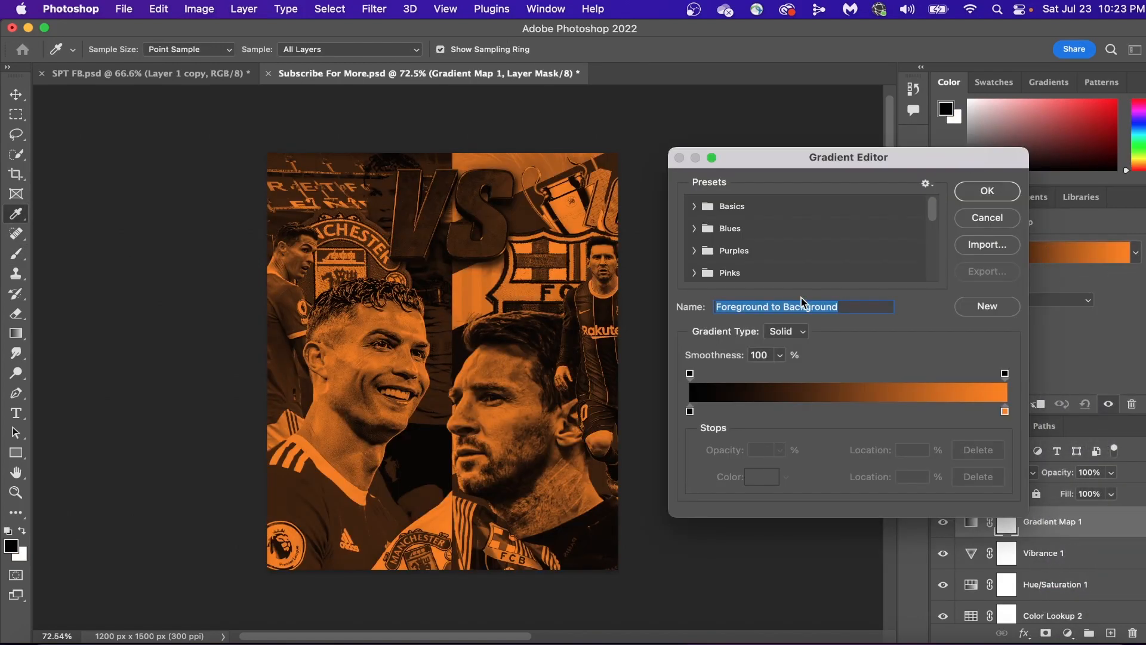
left_click(689, 411)
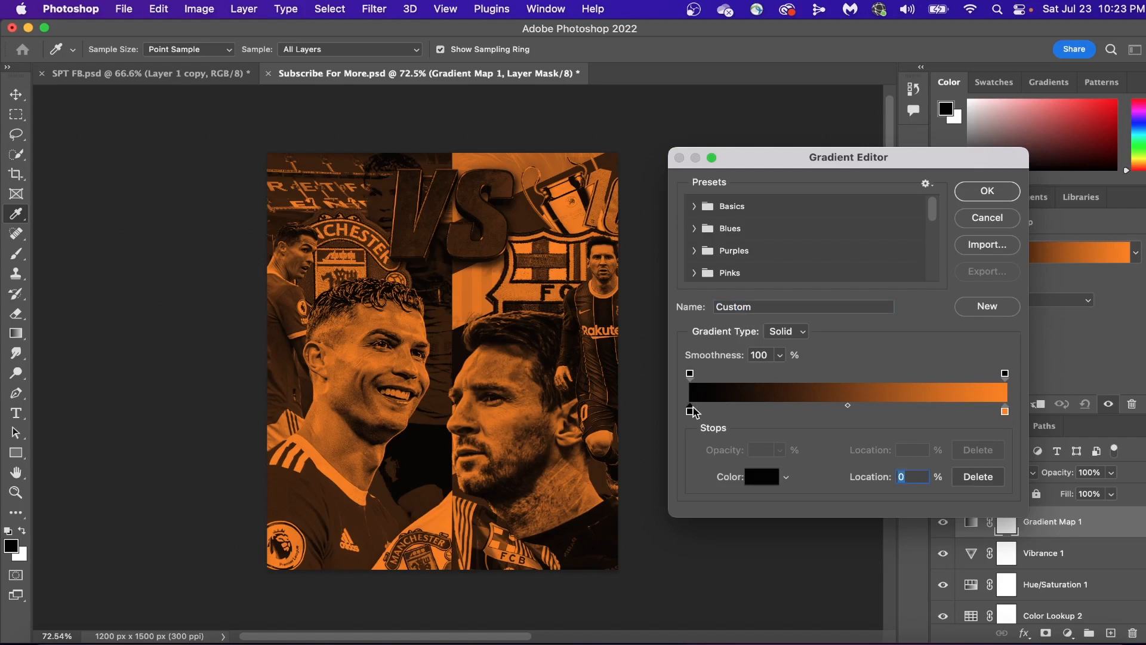
left_click(761, 476)
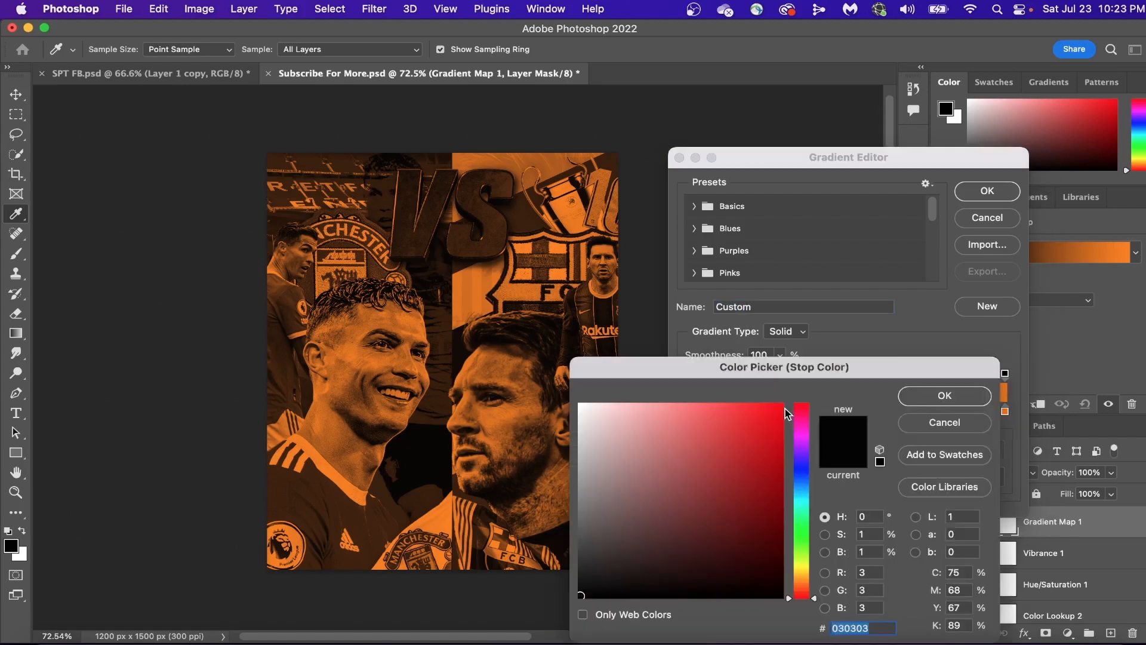
left_click(944, 395)
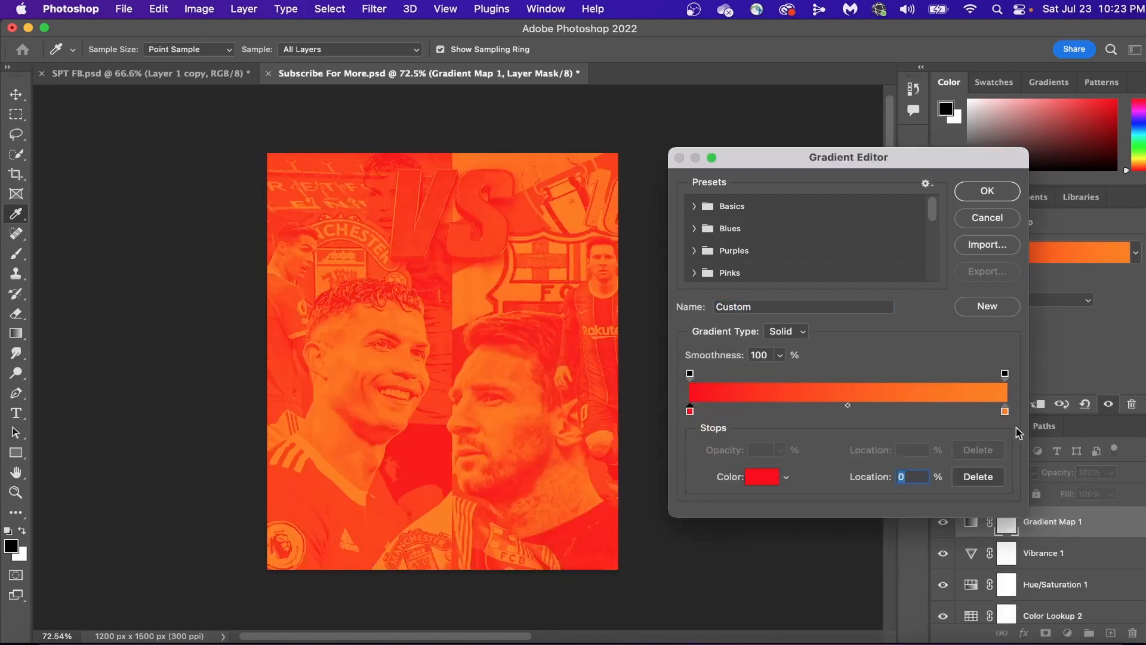
left_click(763, 476)
type("fcff00")
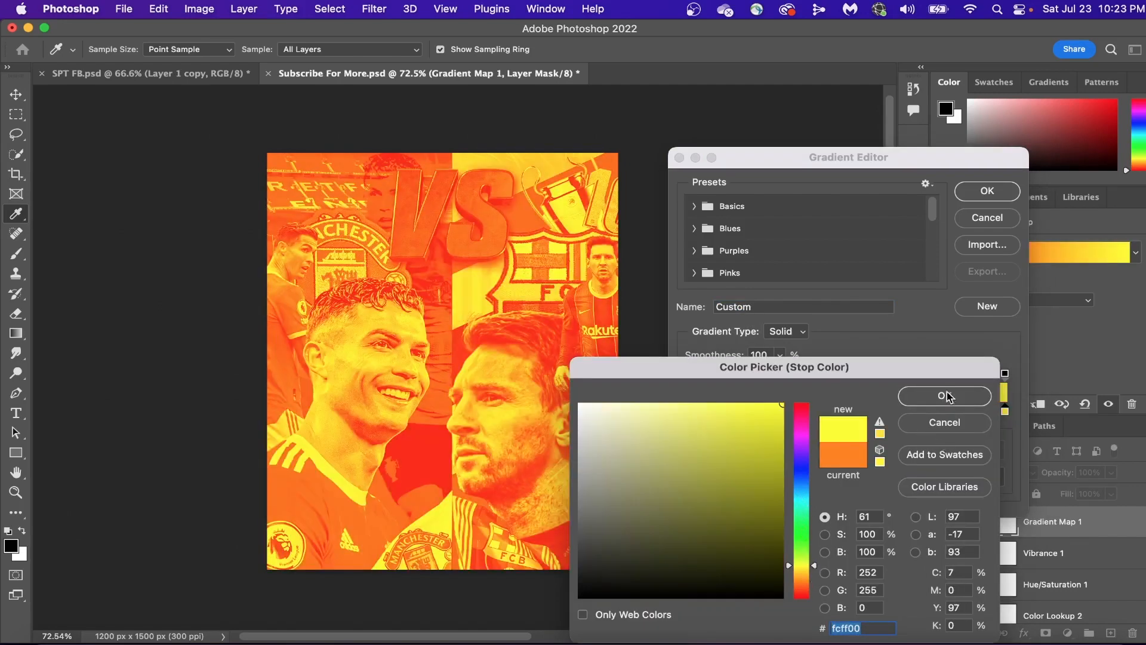
left_click(944, 395)
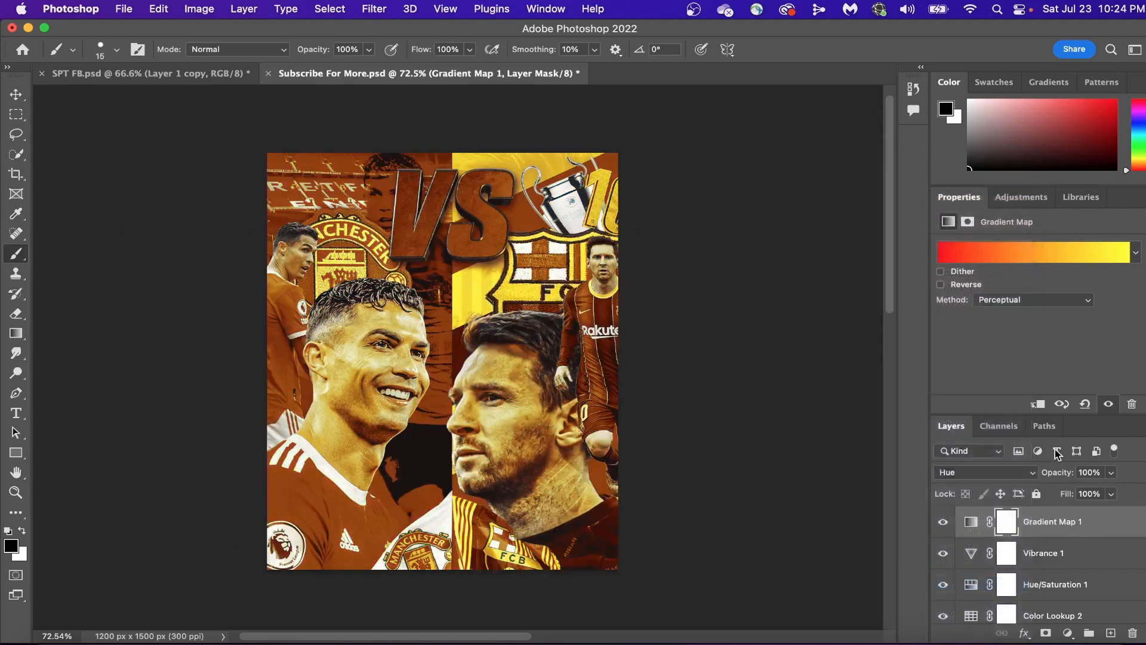
Step: Set the gradient map to Hue blend mode at 47% opacity
left_click_drag(1112, 472, 1072, 493)
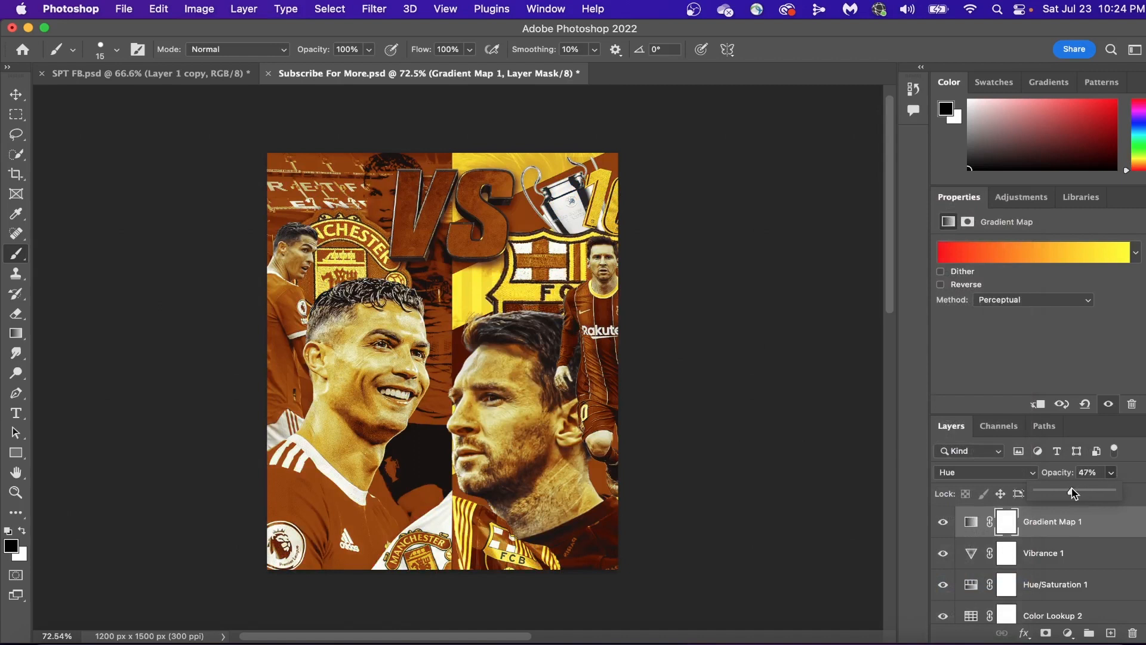
left_click_drag(1074, 491, 1054, 490)
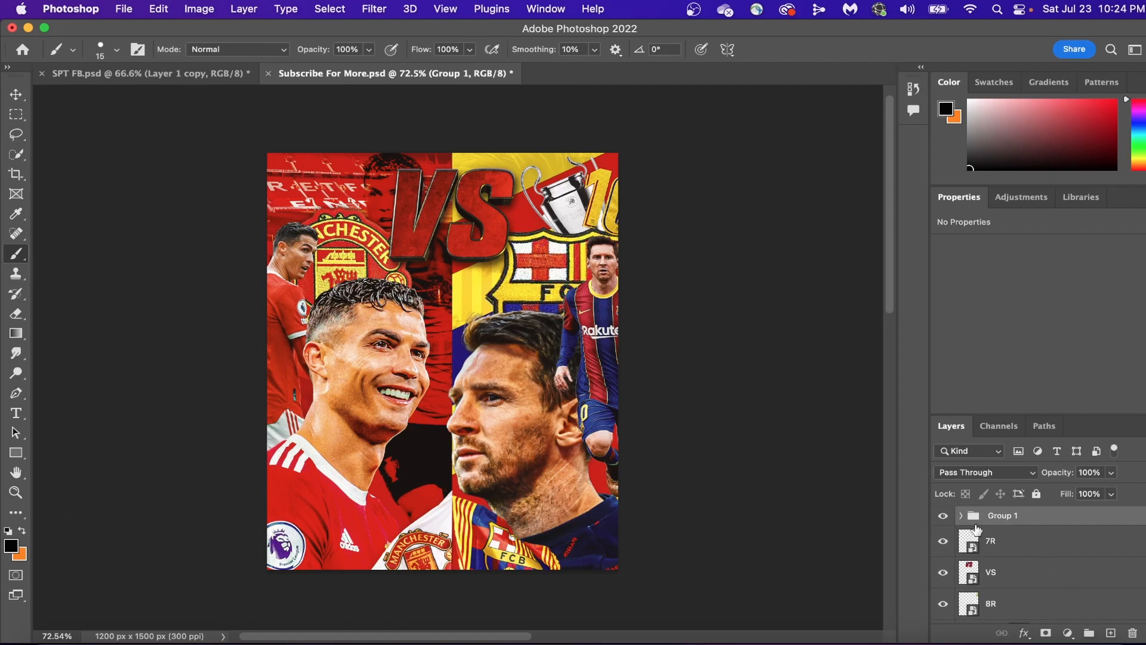
mouse_move(657, 424)
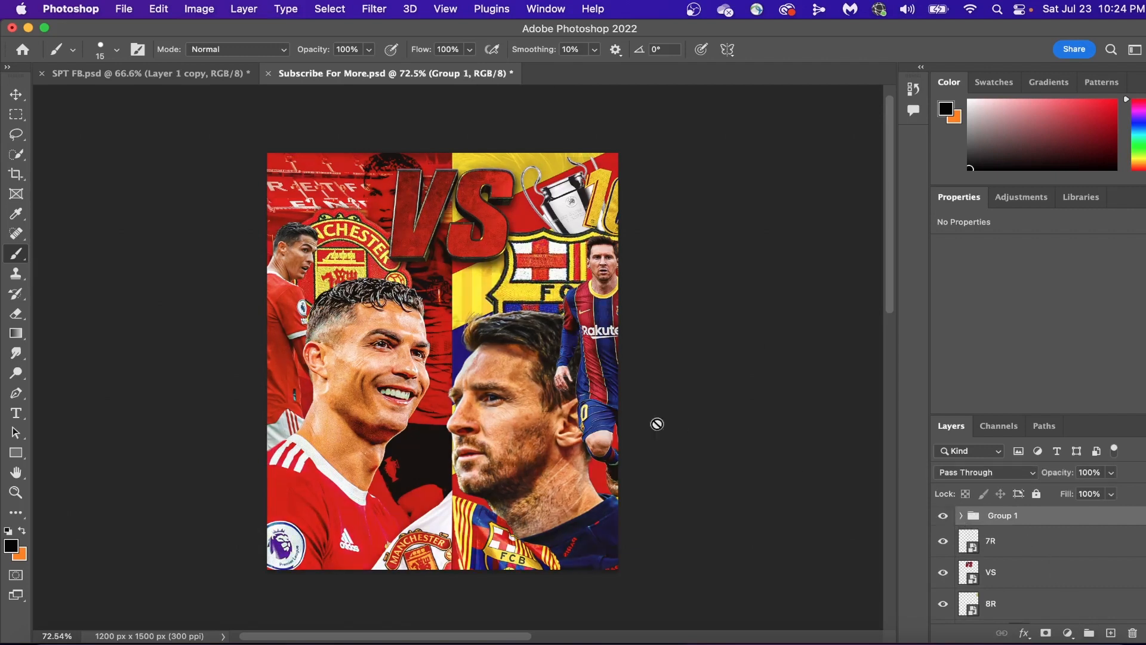